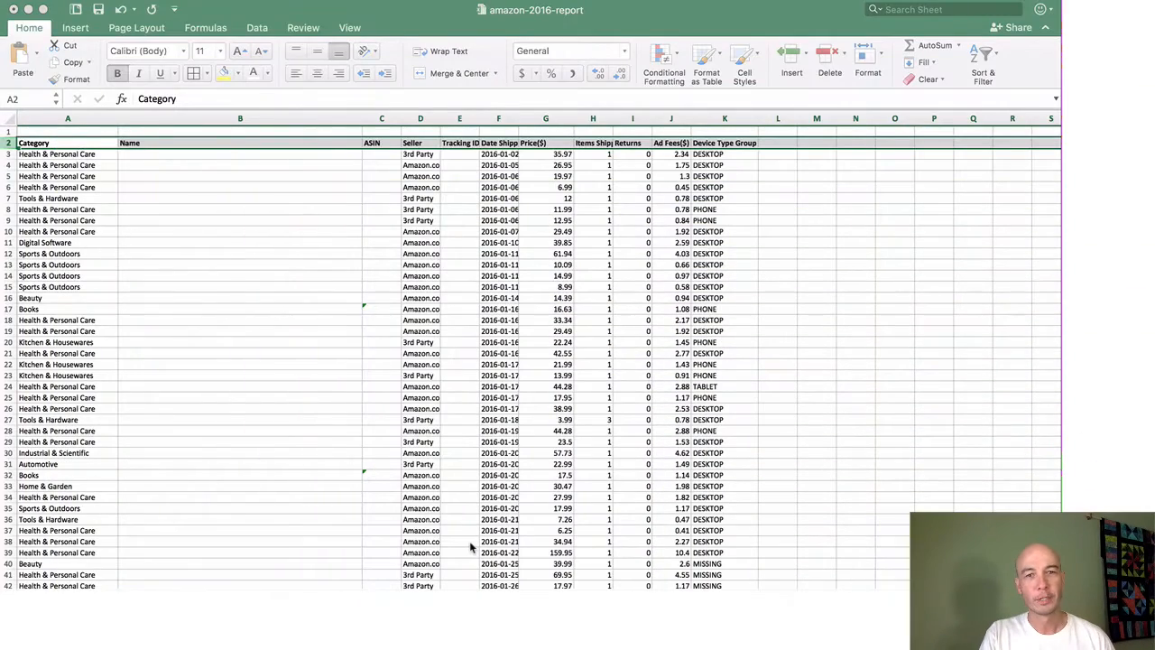
pyautogui.moveTo(472, 552)
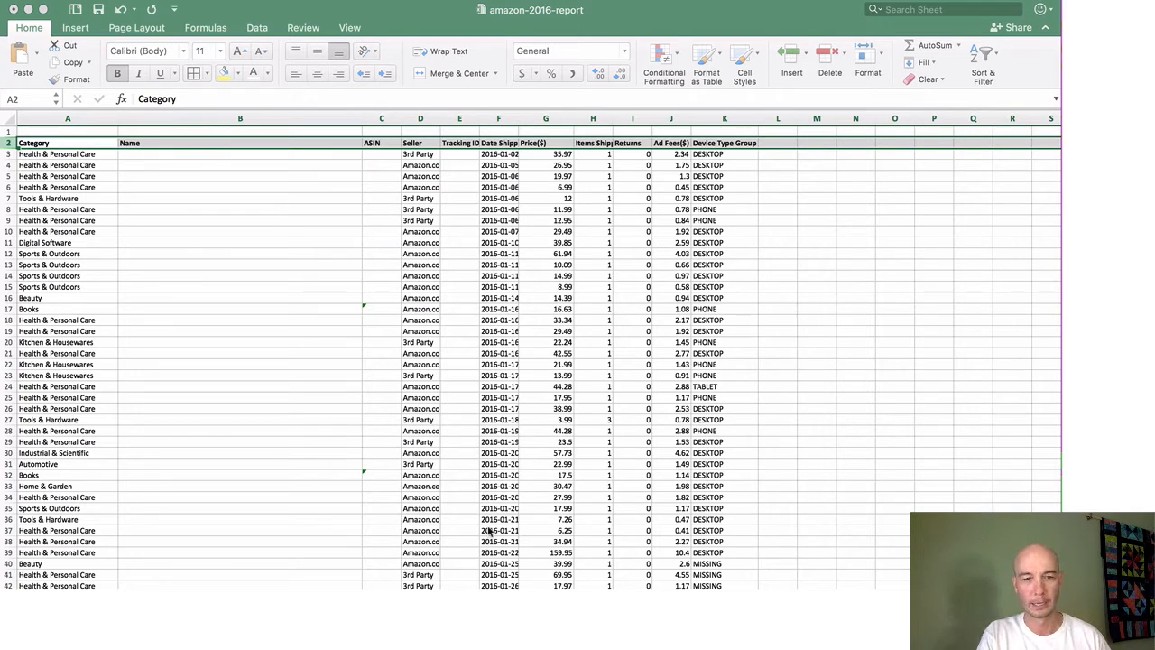
pyautogui.moveTo(863, 552)
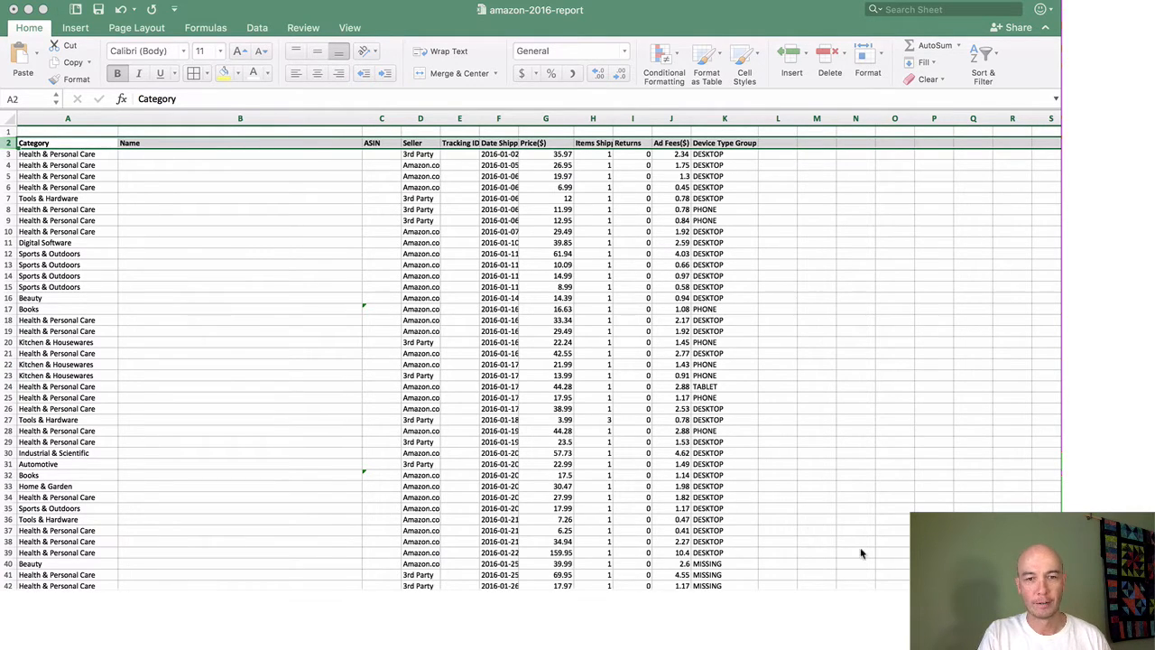
pyautogui.moveTo(861, 552)
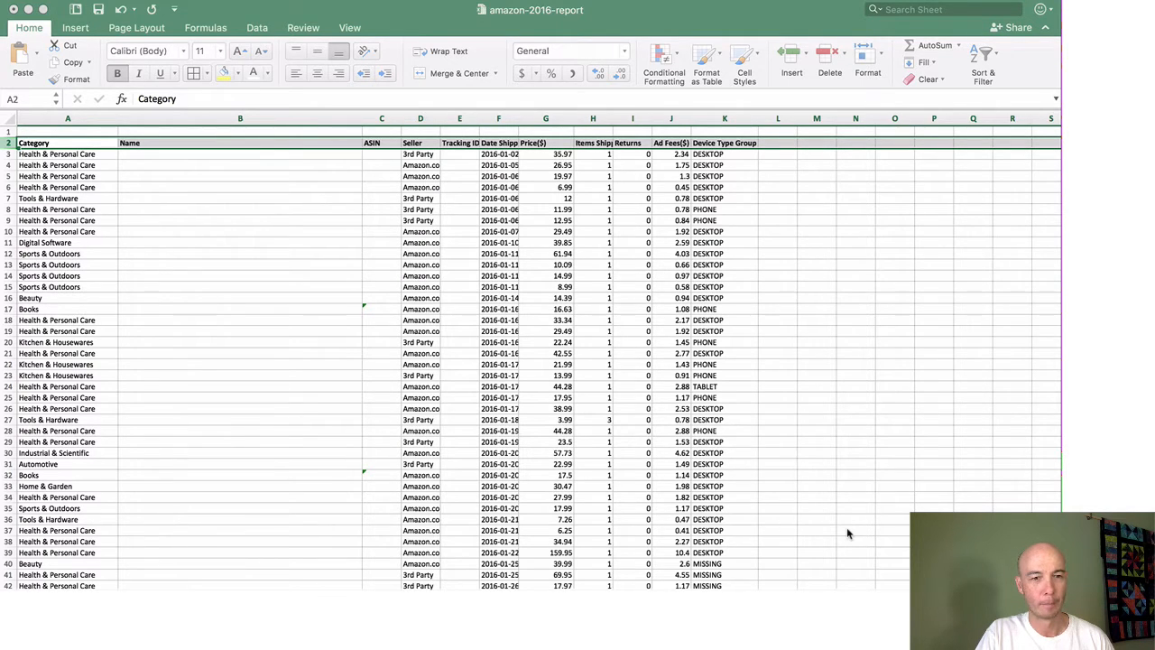
pyautogui.moveTo(784, 552)
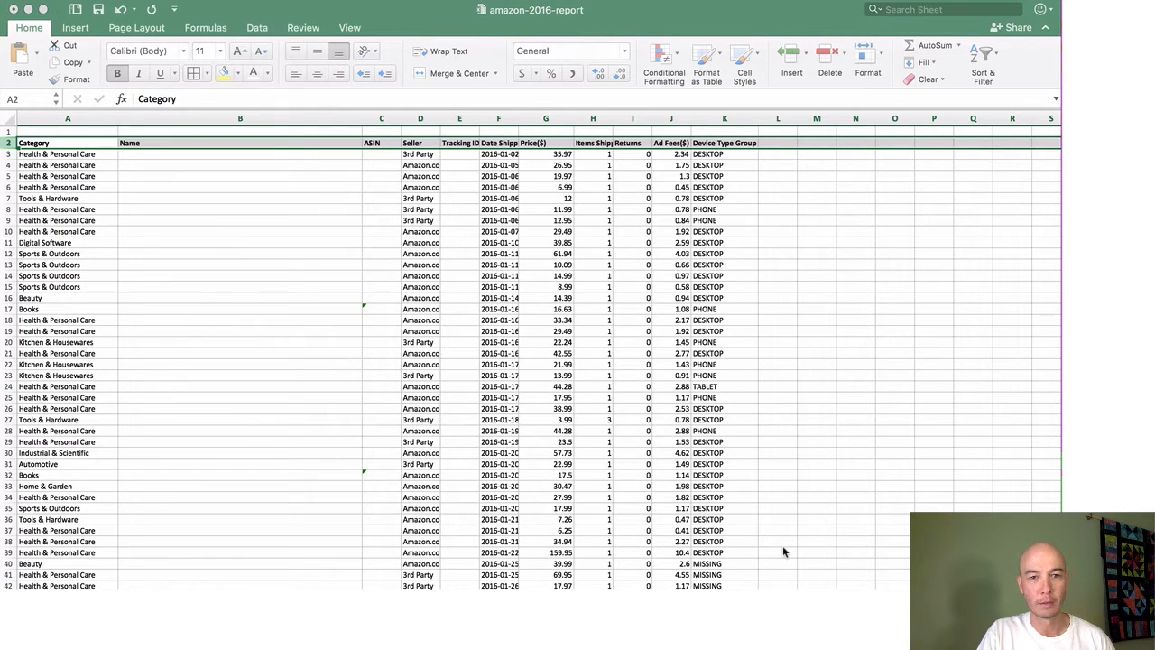
pyautogui.moveTo(787, 552)
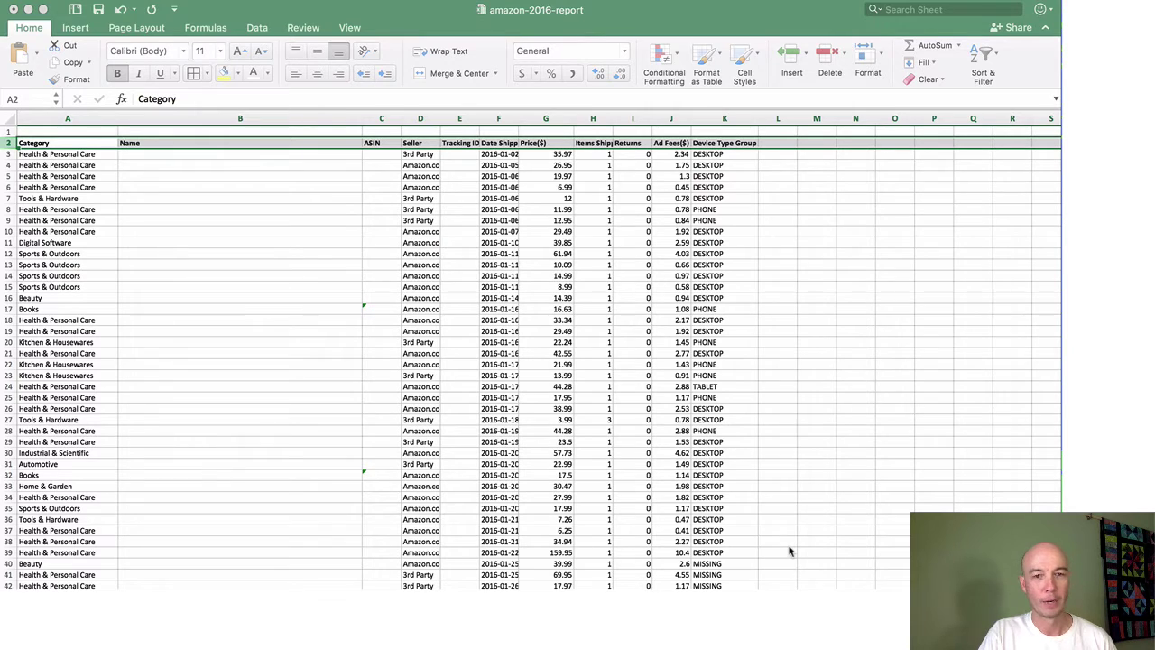
pyautogui.moveTo(713, 44)
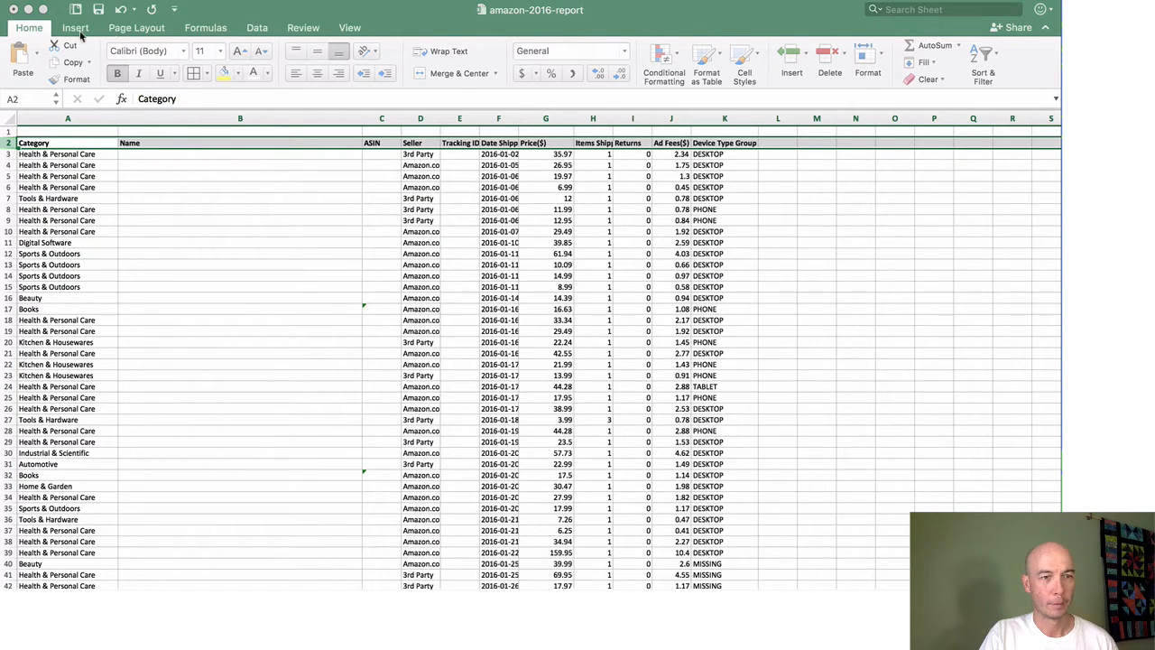
# Start a PivotTable from the Insert ribbon on the Fee-Earnings range, destined for a new worksheet.
pyautogui.click(74, 29)
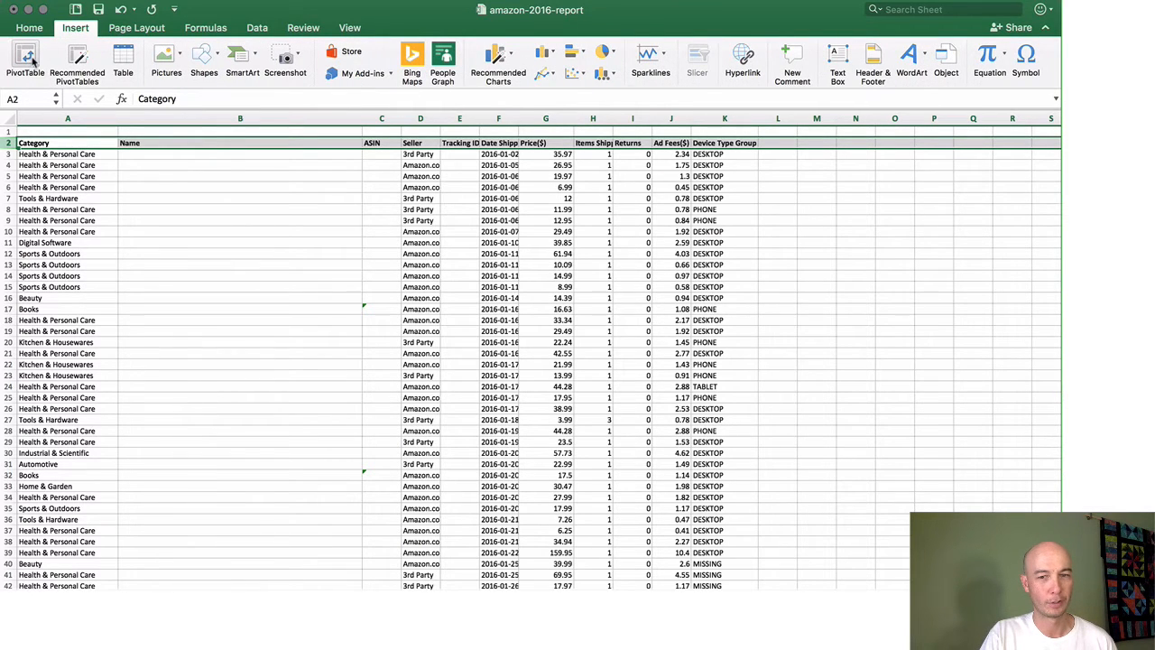
pyautogui.click(22, 56)
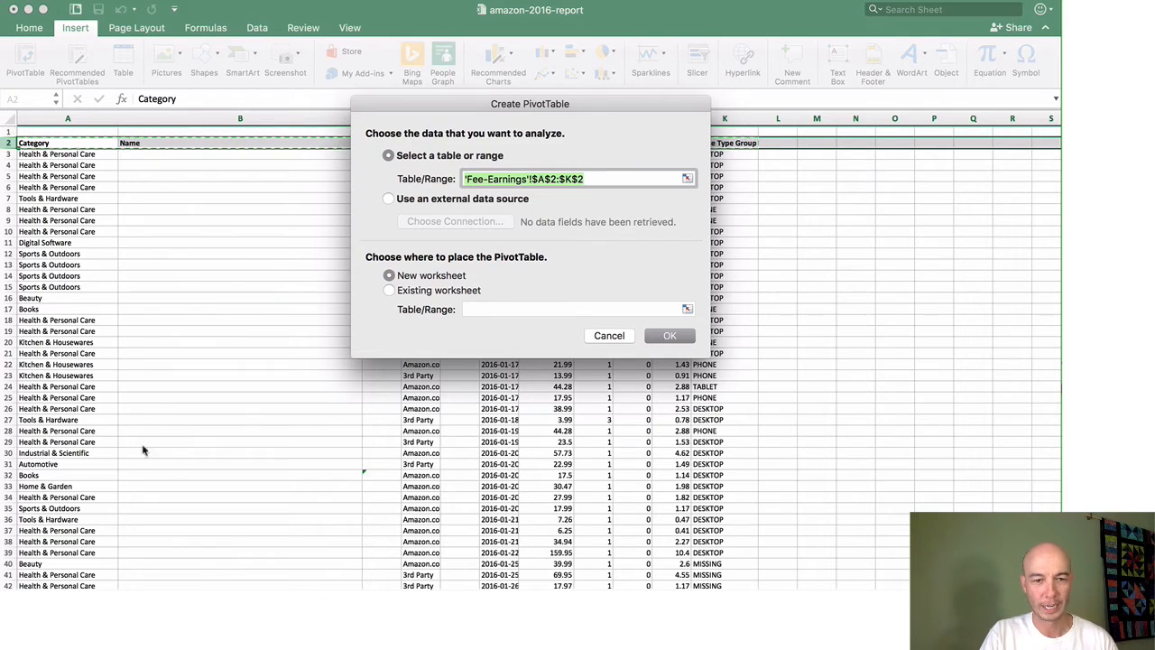
pyautogui.moveTo(556, 232)
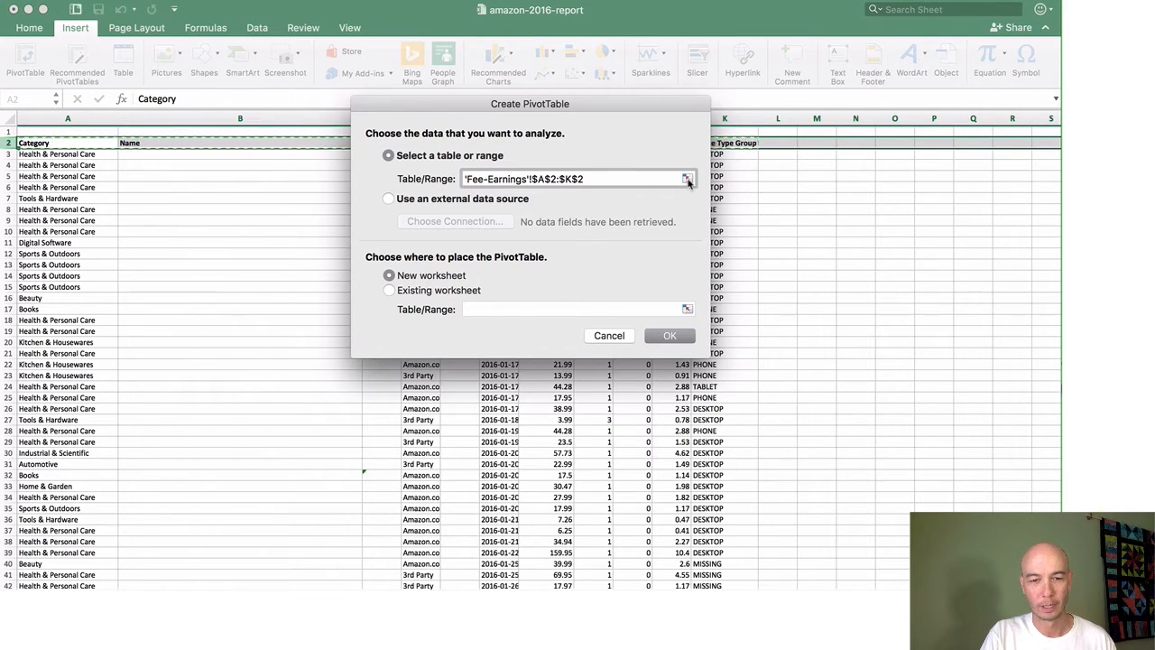
pyautogui.click(686, 179)
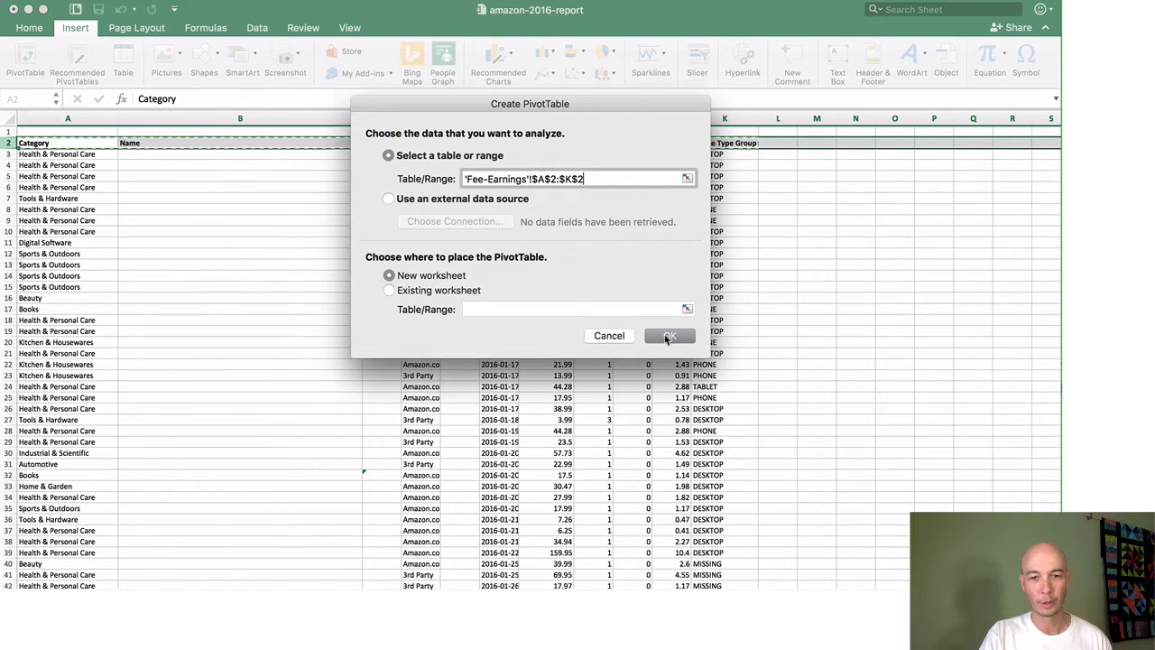
# Confirm the pivot so the new sheet sums price and ad fees per category, with Analyze tools shown.
pyautogui.click(668, 336)
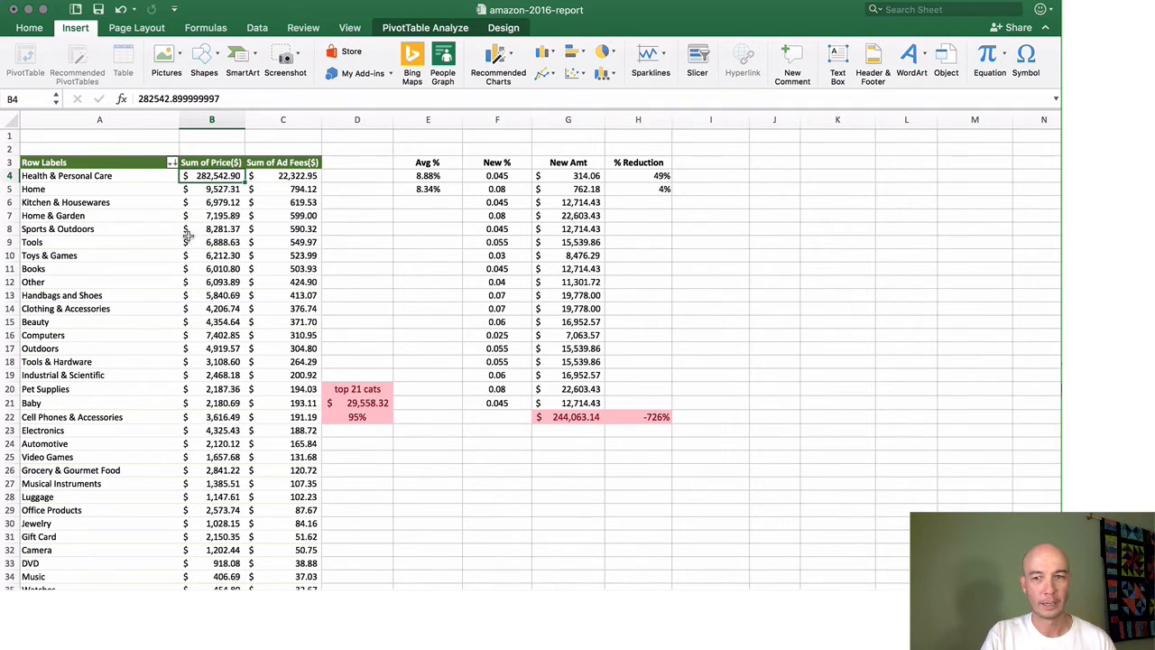
pyautogui.moveTo(267, 304)
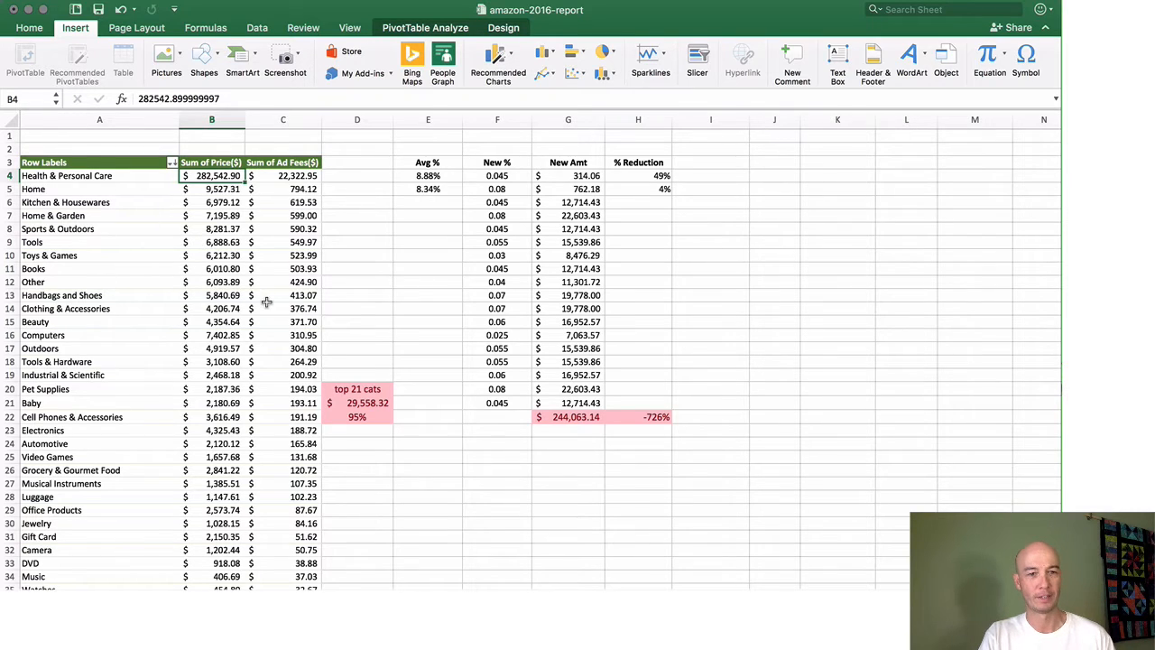
pyautogui.moveTo(112, 182)
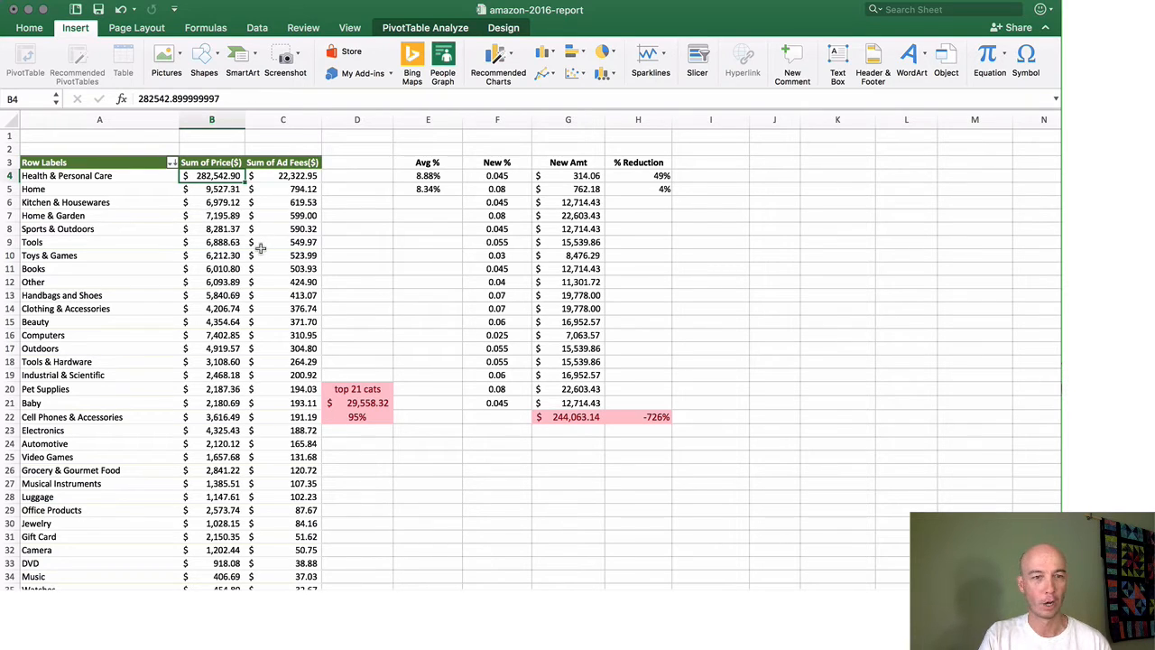
pyautogui.moveTo(251, 239)
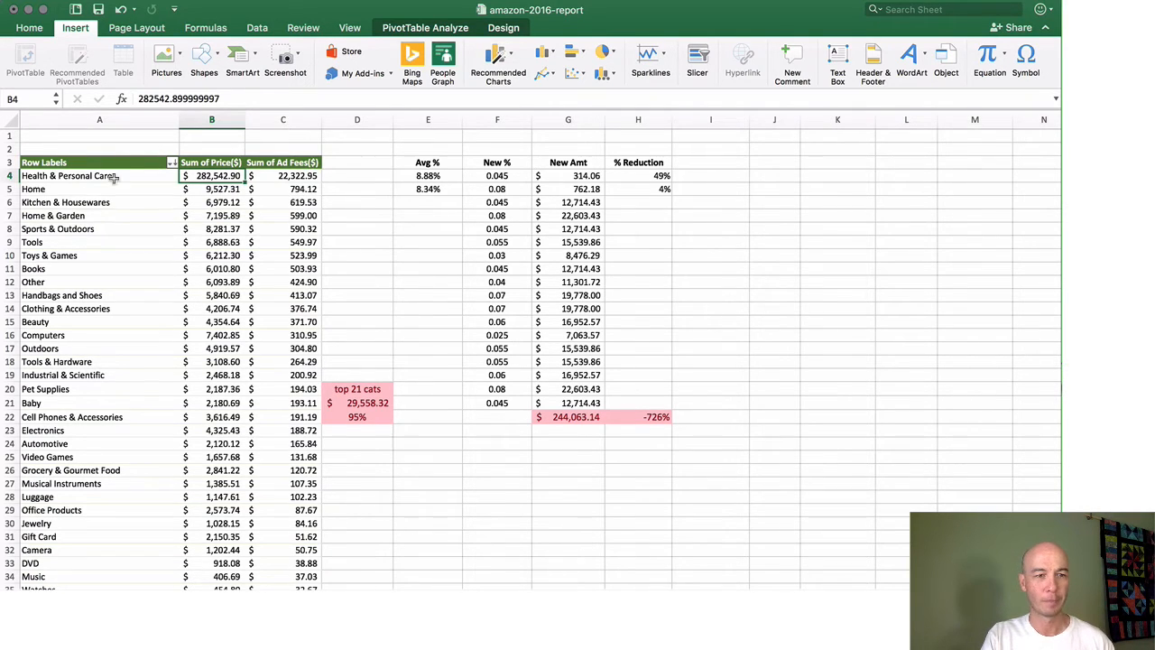
pyautogui.moveTo(76, 166)
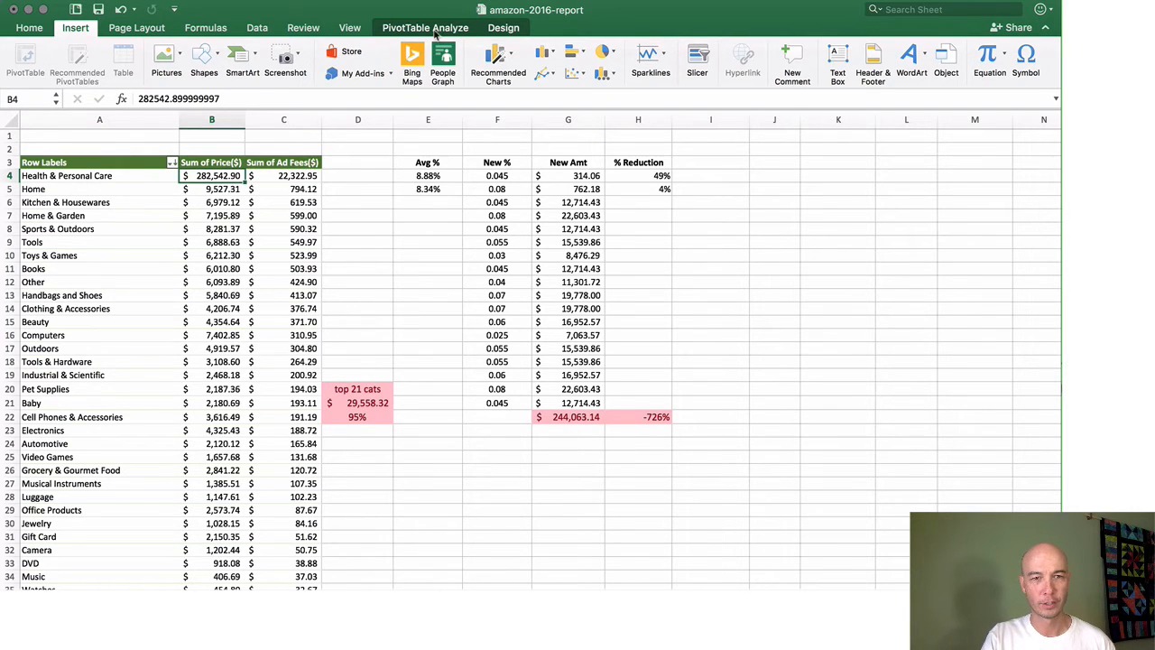
pyautogui.click(426, 27)
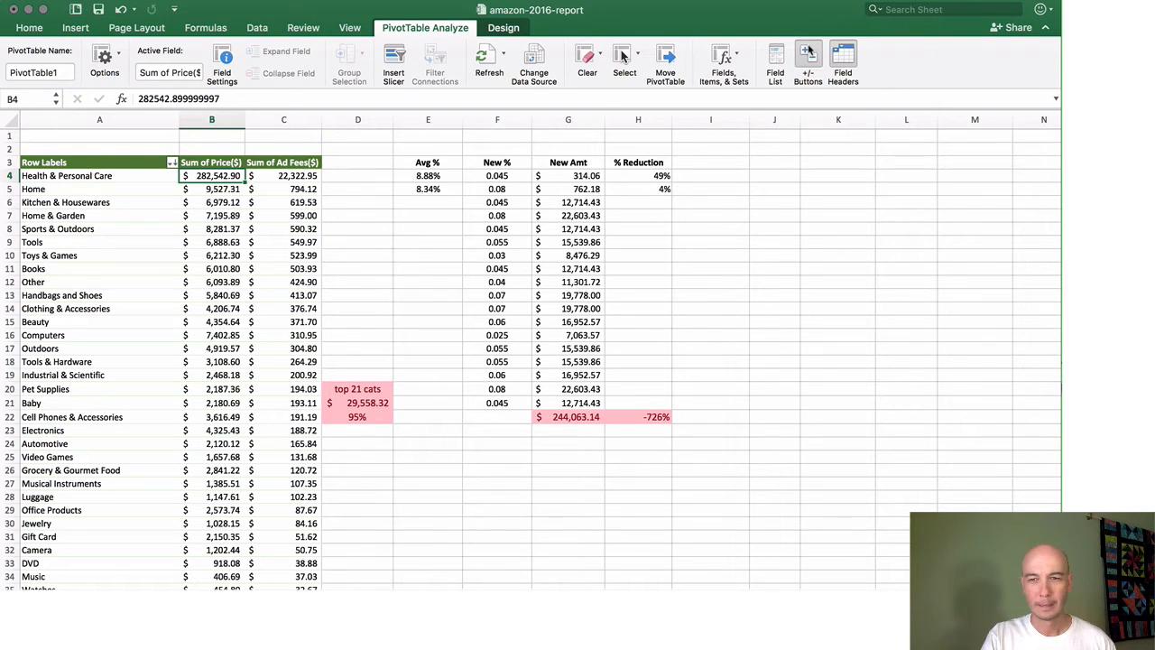
# In the Field List, remove Sum of Price($) from Values, re-add Price($), and reach the price-sum field options.
pyautogui.click(773, 59)
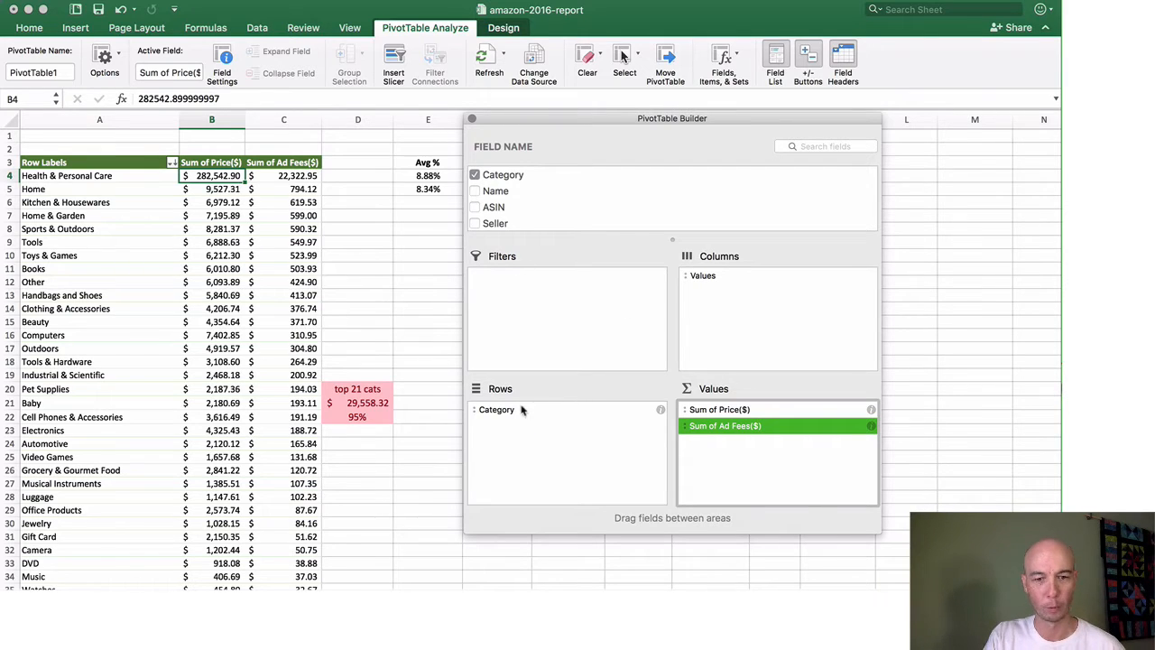
pyautogui.click(497, 409)
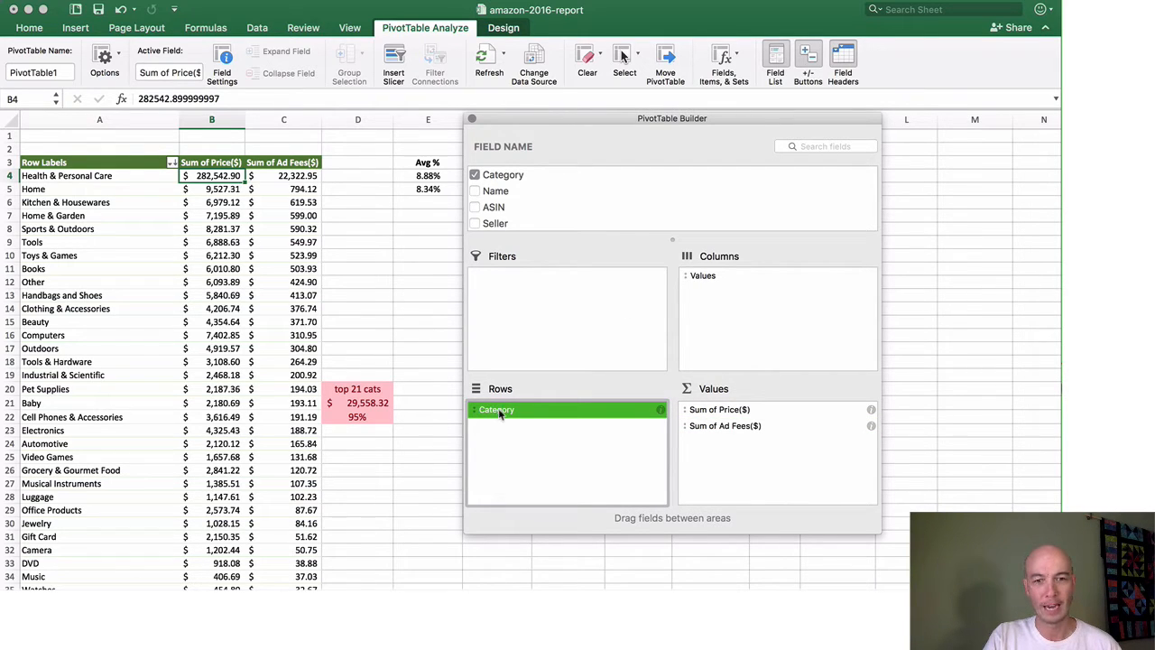
pyautogui.moveTo(496, 410); pyautogui.dragTo(556, 433)
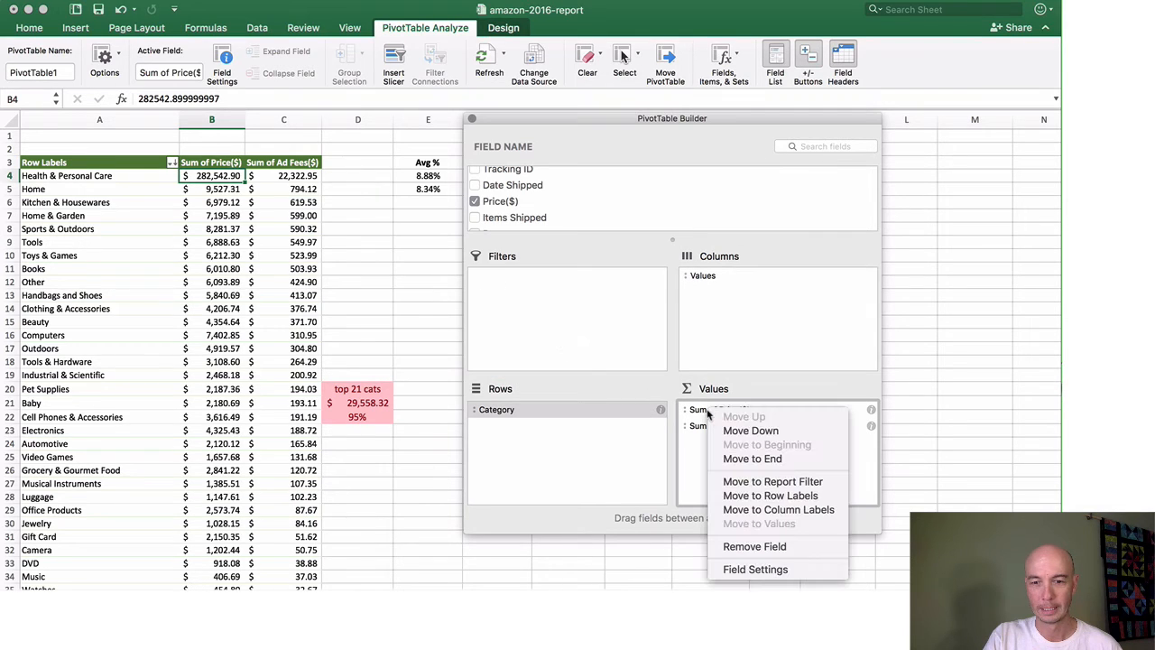
pyautogui.moveTo(755, 545)
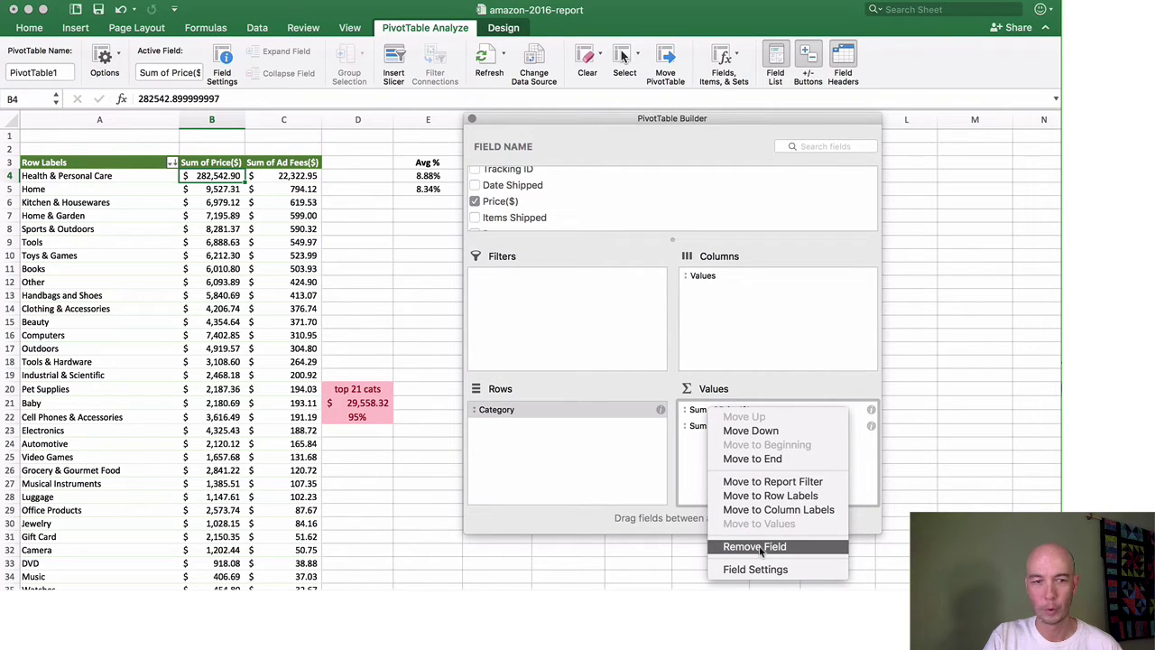
pyautogui.click(755, 545)
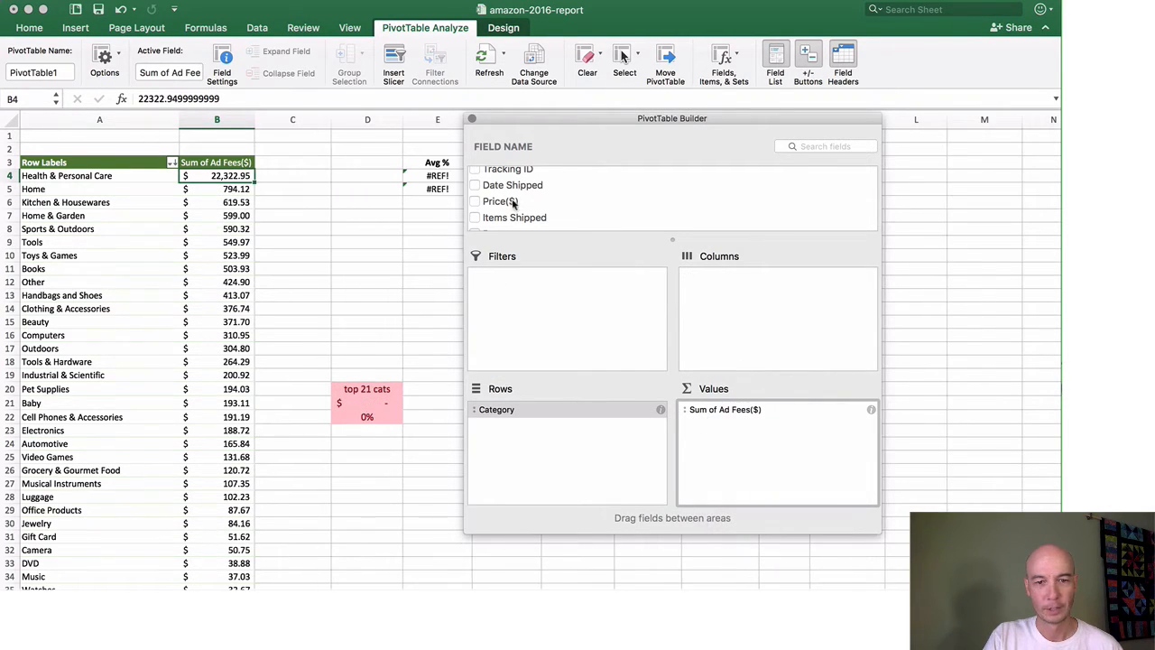
pyautogui.click(476, 202)
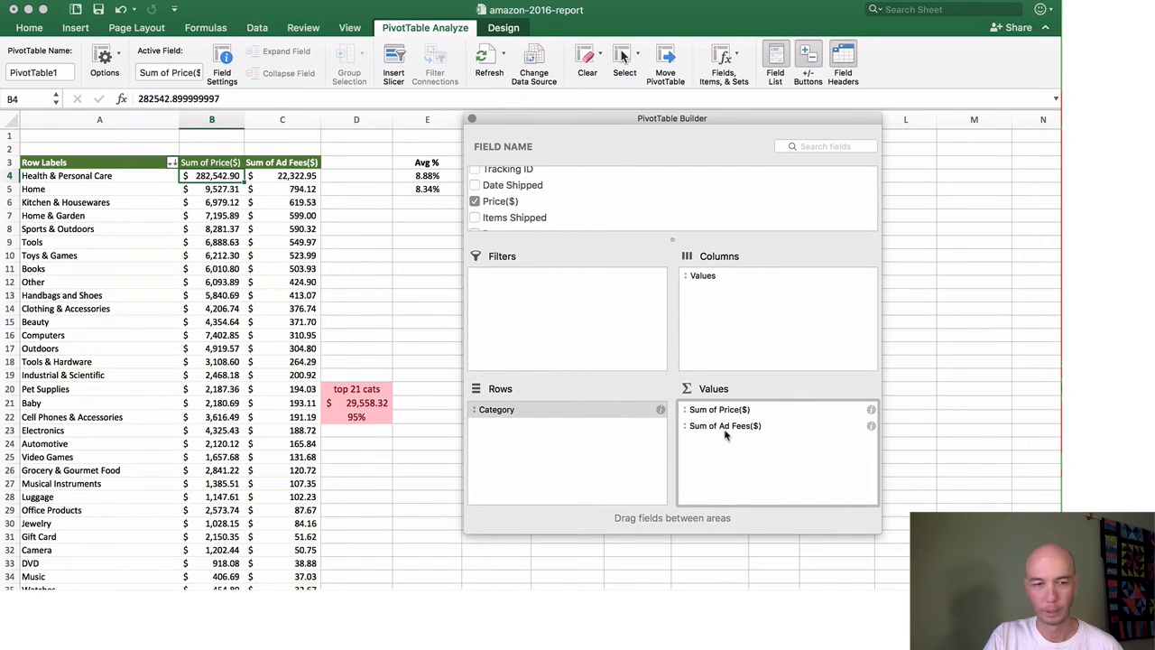
pyautogui.click(718, 408)
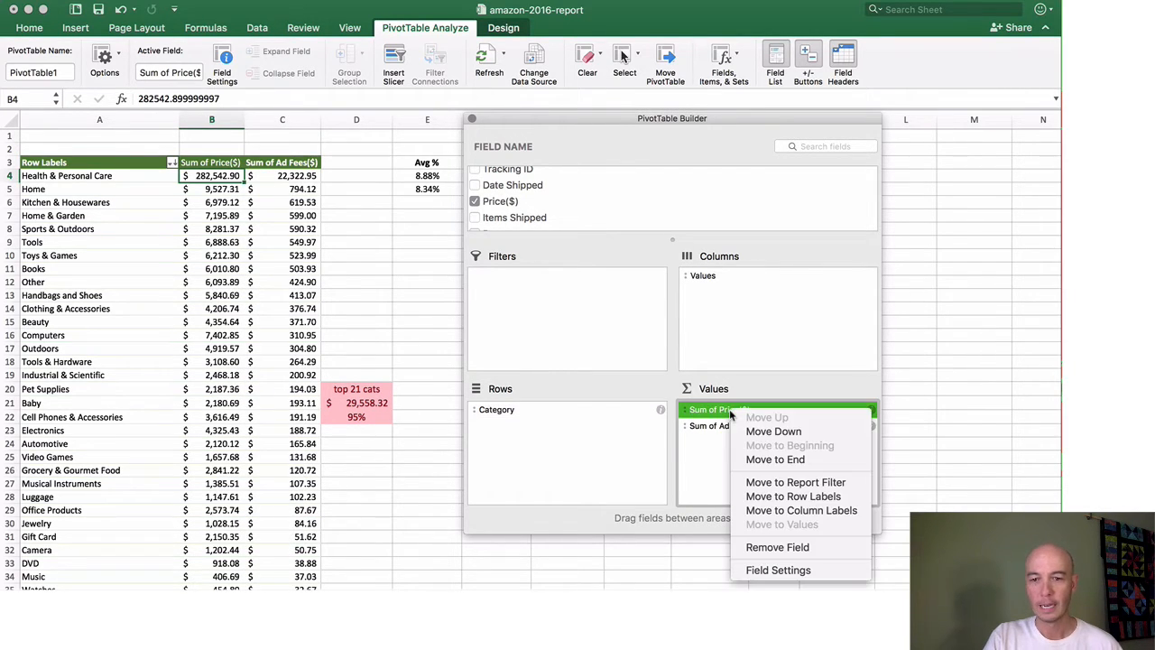
pyautogui.moveTo(706, 473)
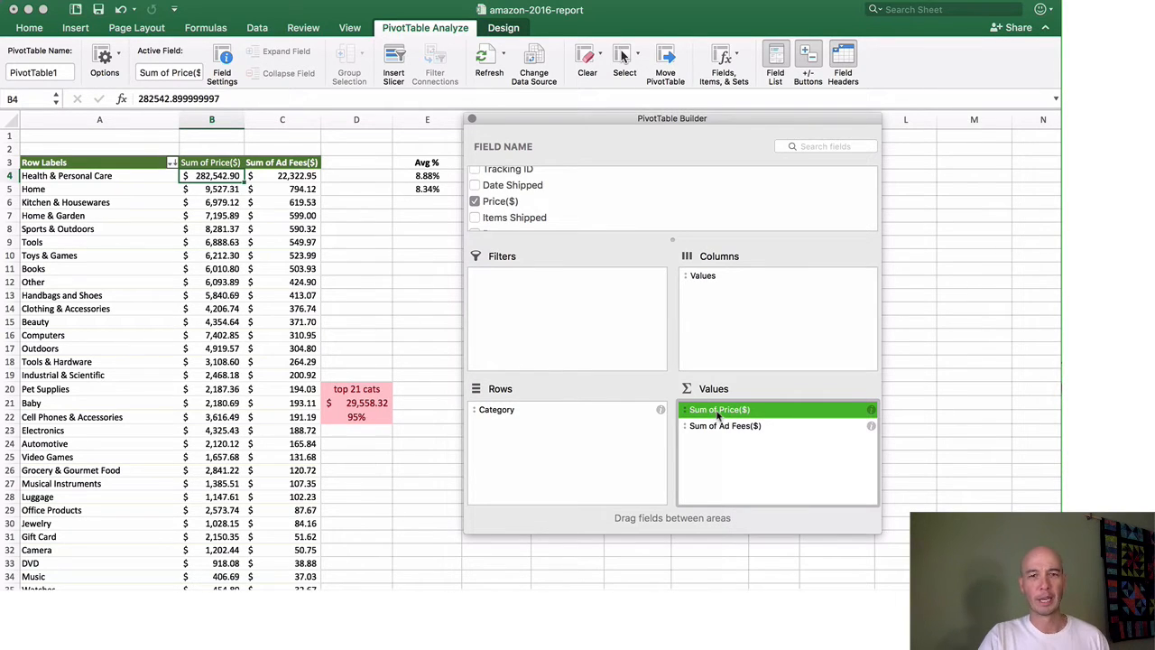
pyautogui.moveTo(802, 414)
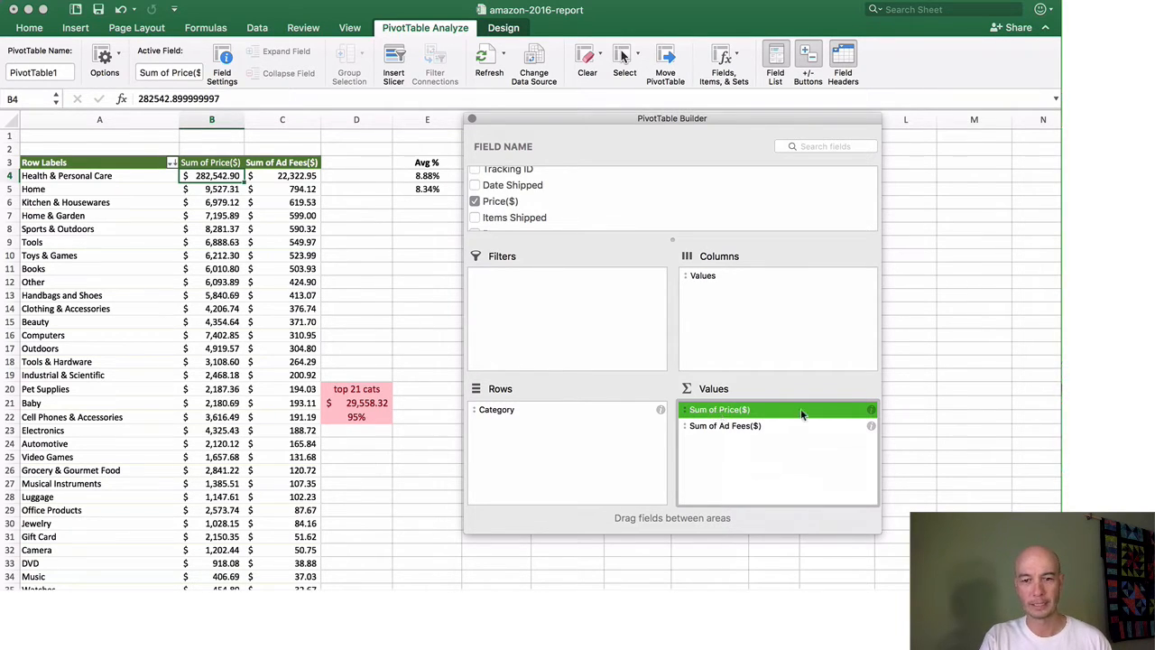
pyautogui.click(870, 408)
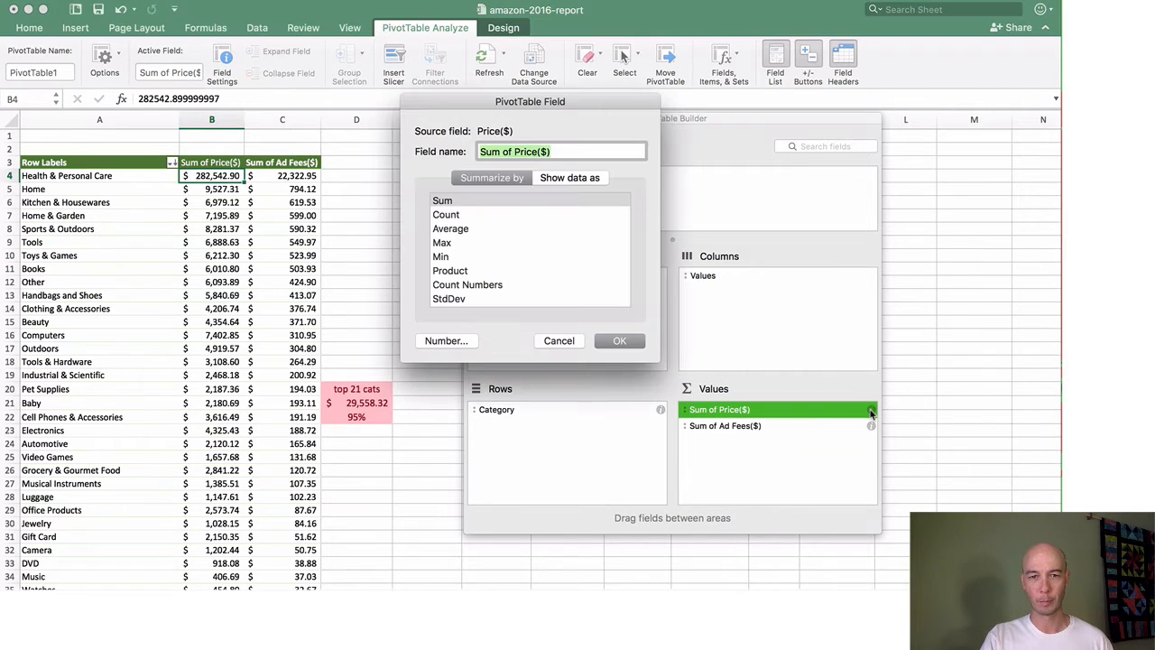
pyautogui.click(446, 213)
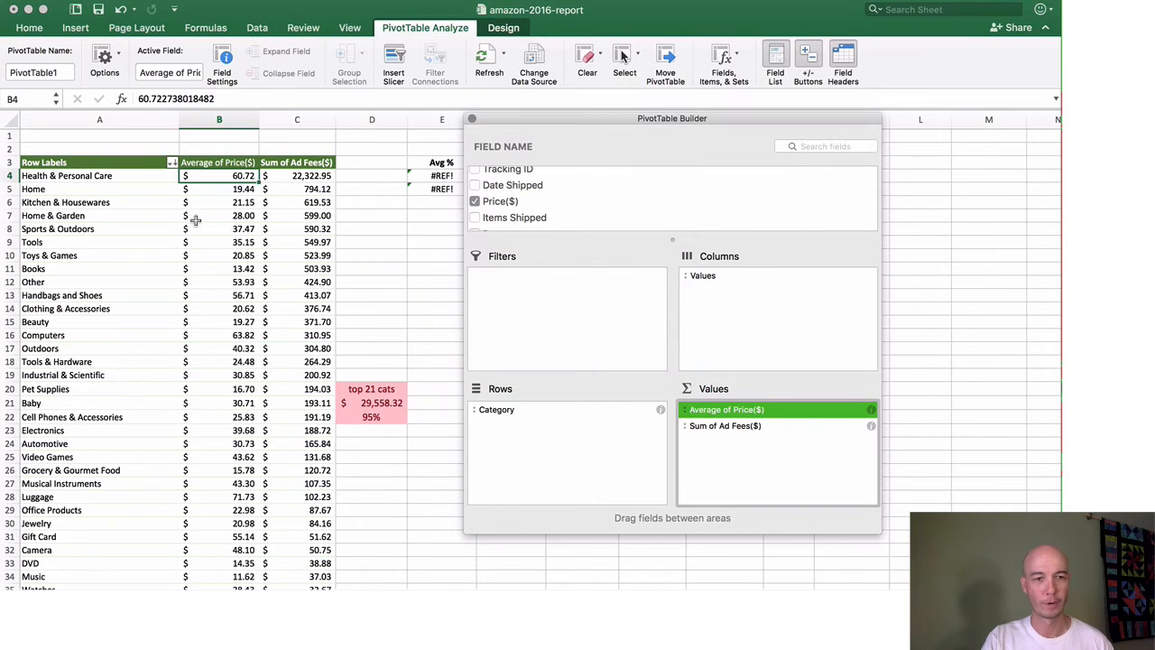
pyautogui.click(726, 410)
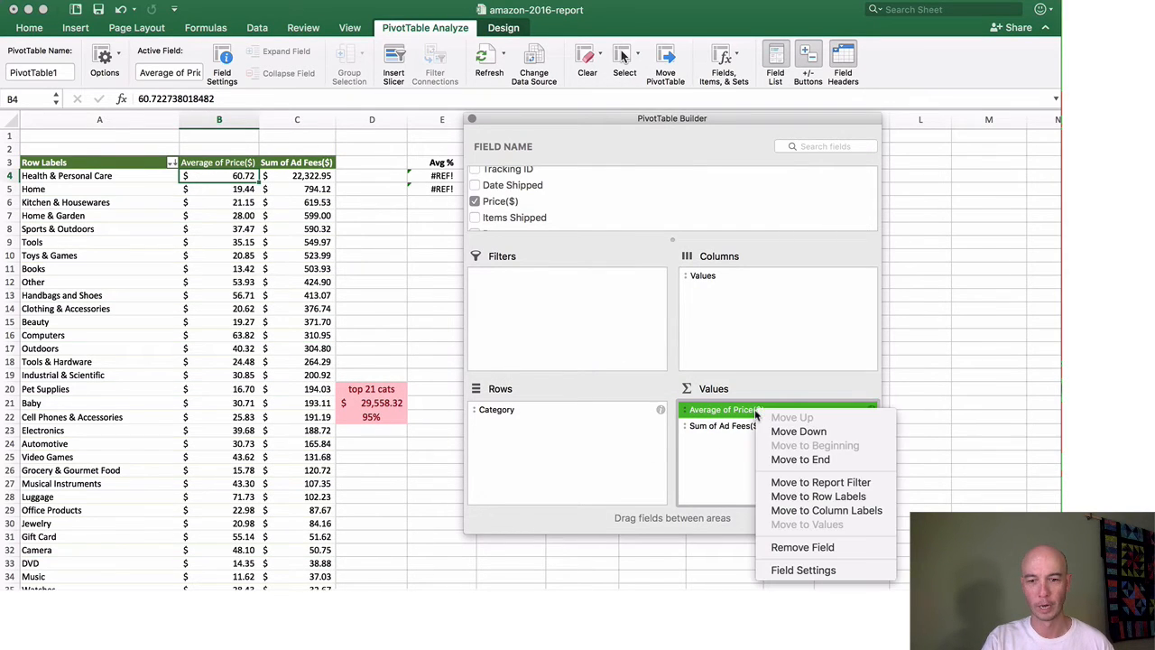
pyautogui.click(801, 571)
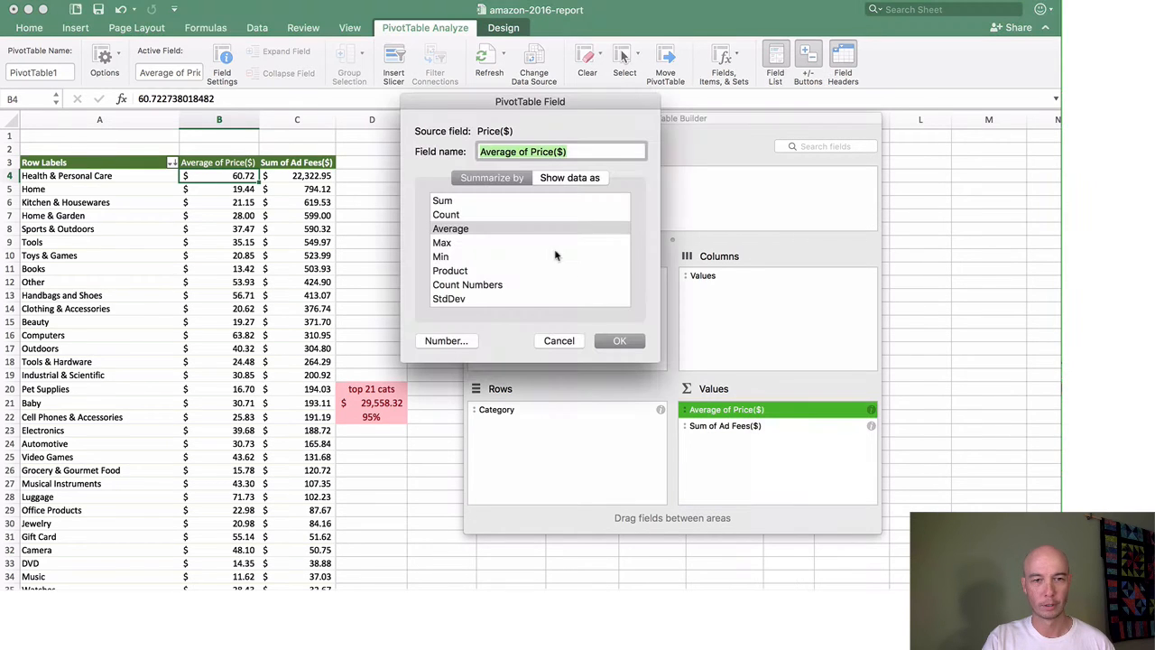
pyautogui.click(443, 198)
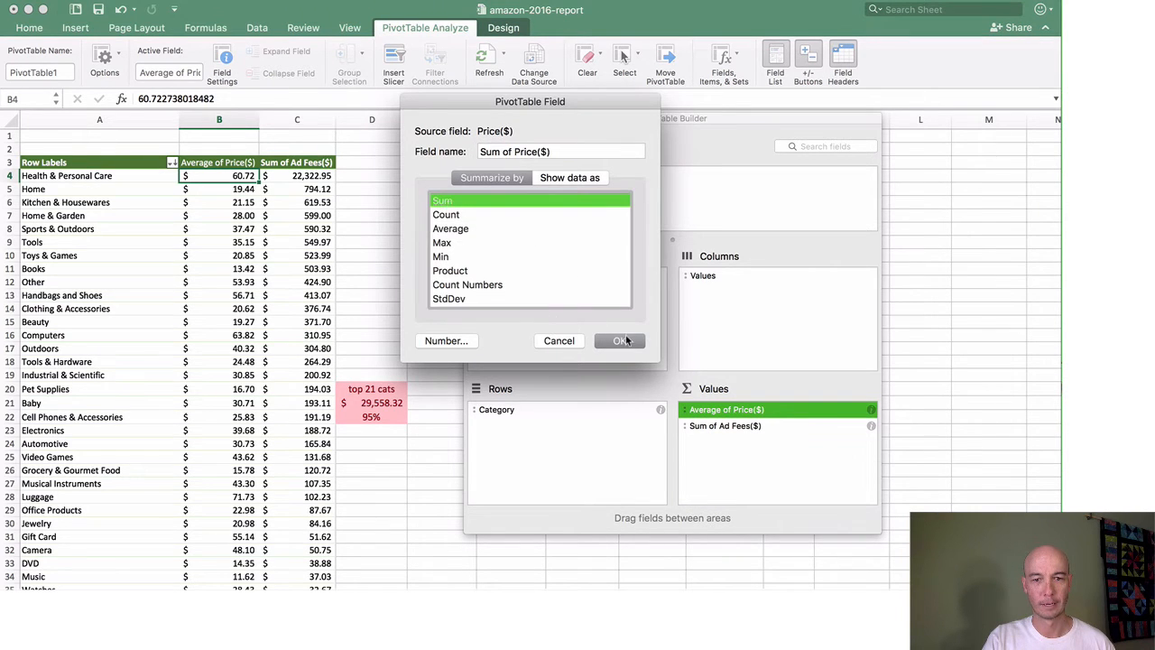
pyautogui.click(619, 339)
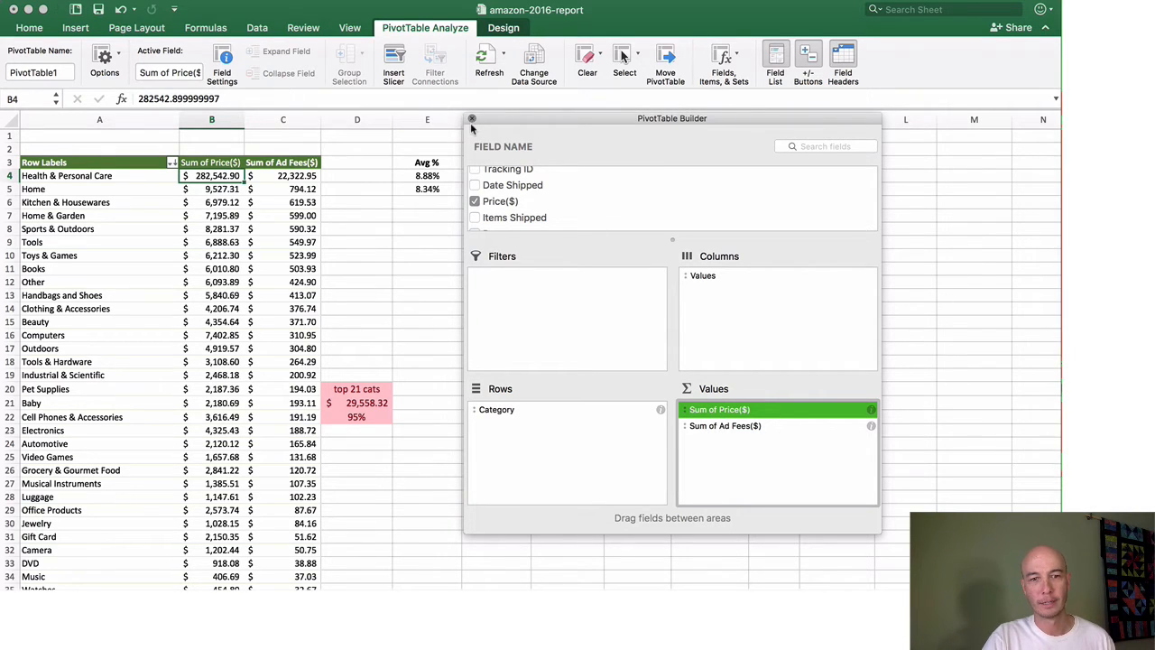
pyautogui.click(473, 119)
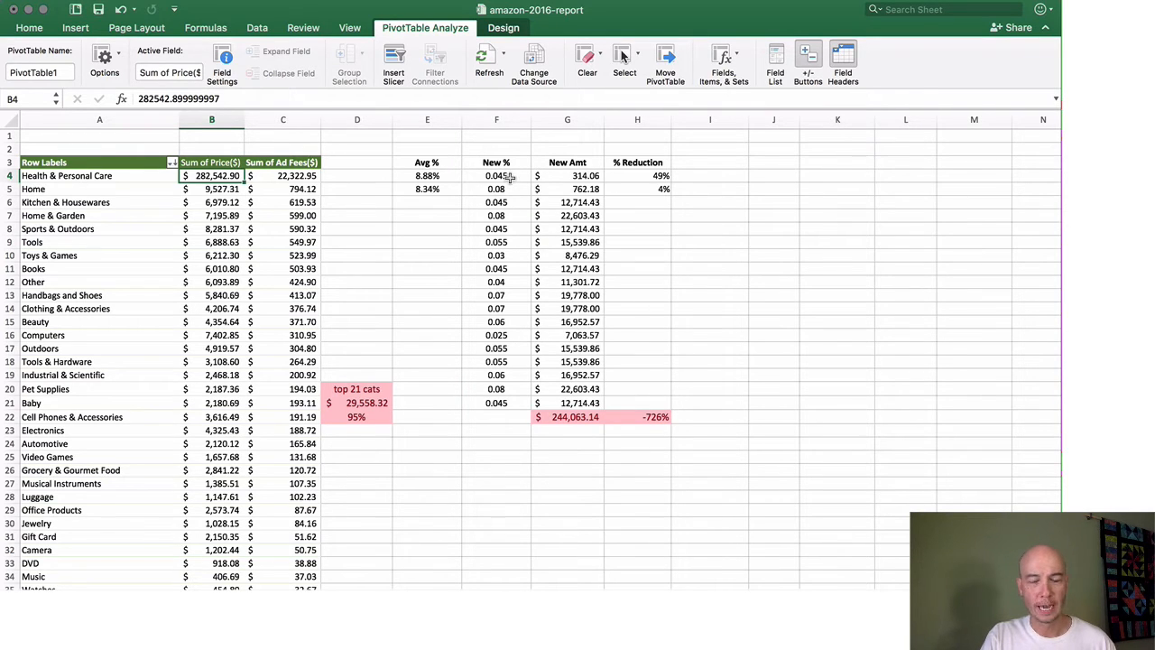
pyautogui.click(494, 175)
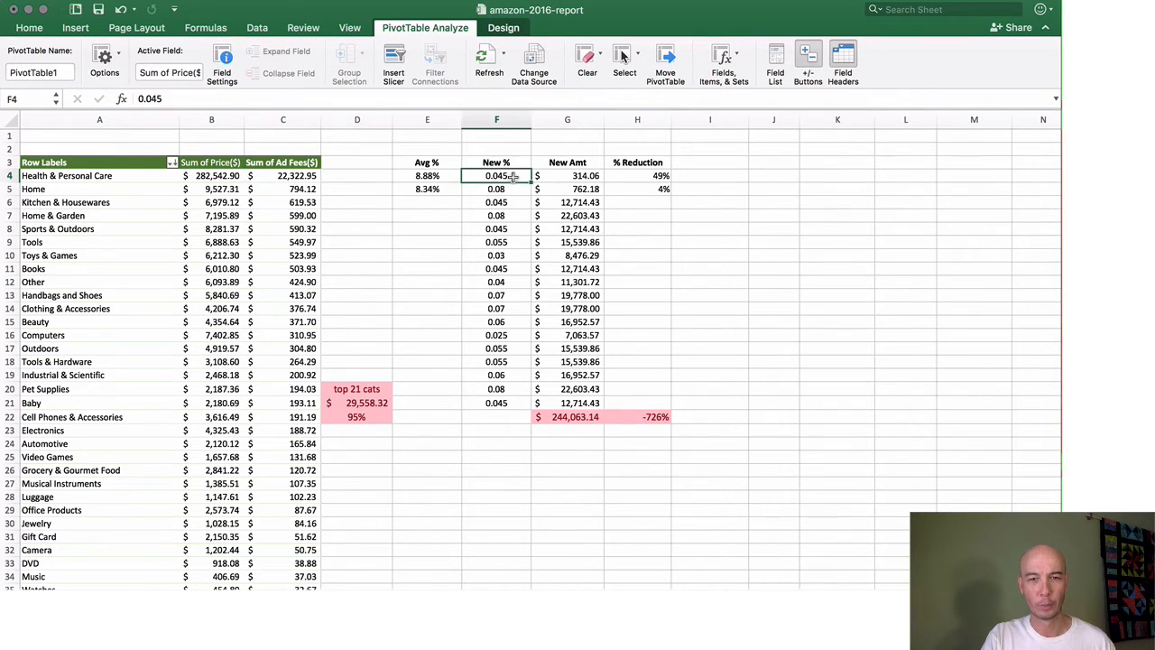
pyautogui.click(36, 29)
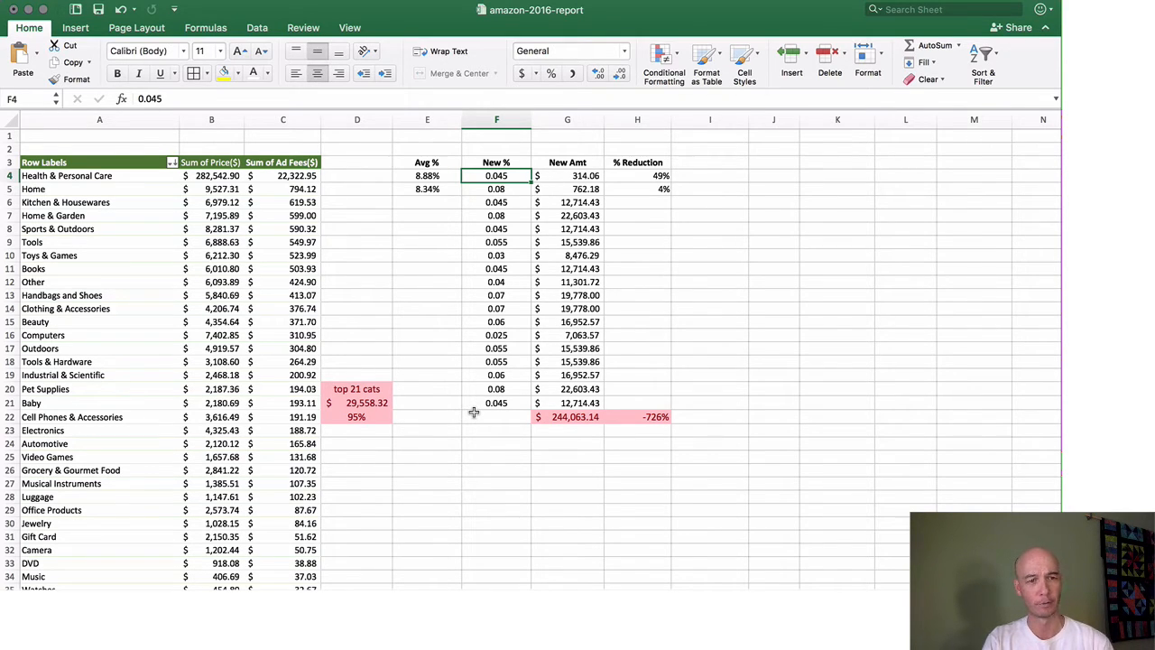
pyautogui.moveTo(496, 296)
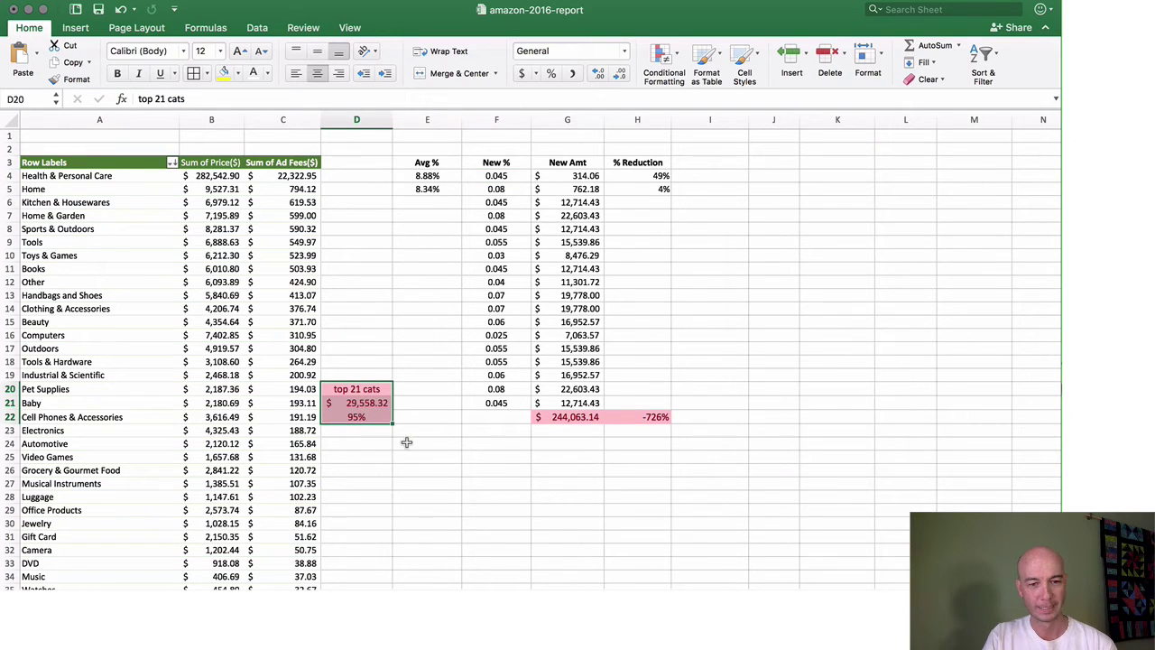
pyautogui.moveTo(376, 422)
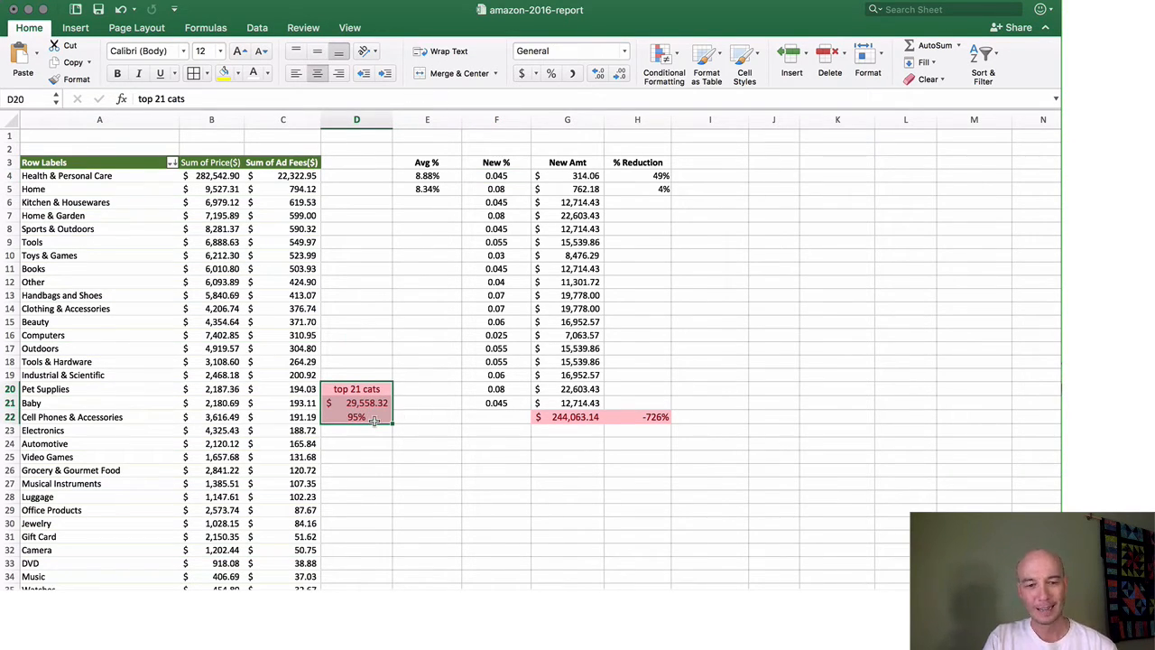
# Select the D20 label to change 'top 21 cats' to 'top 18 cats'.
pyautogui.click(282, 175)
pyautogui.write('8')
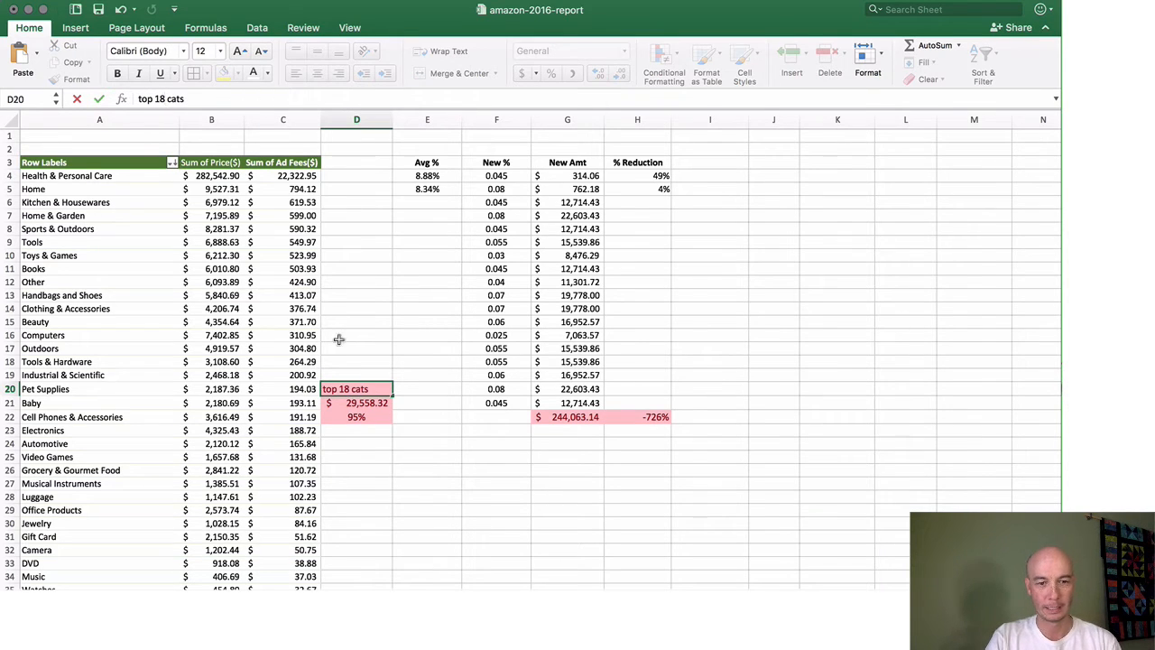
pyautogui.click(357, 403)
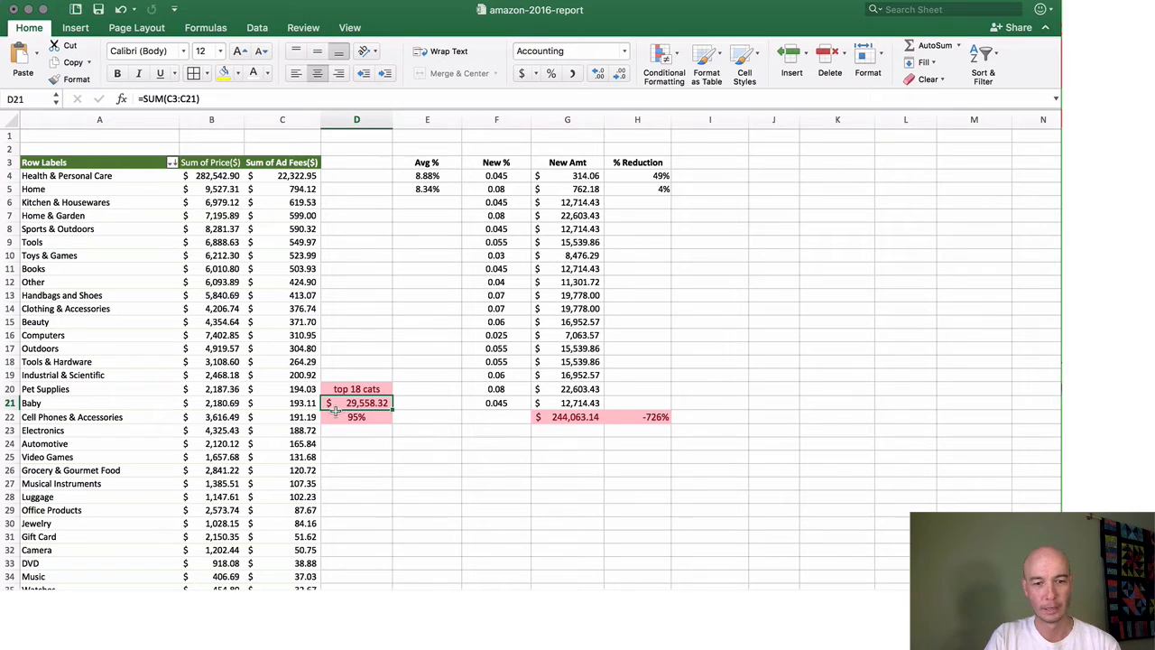
pyautogui.click(356, 415)
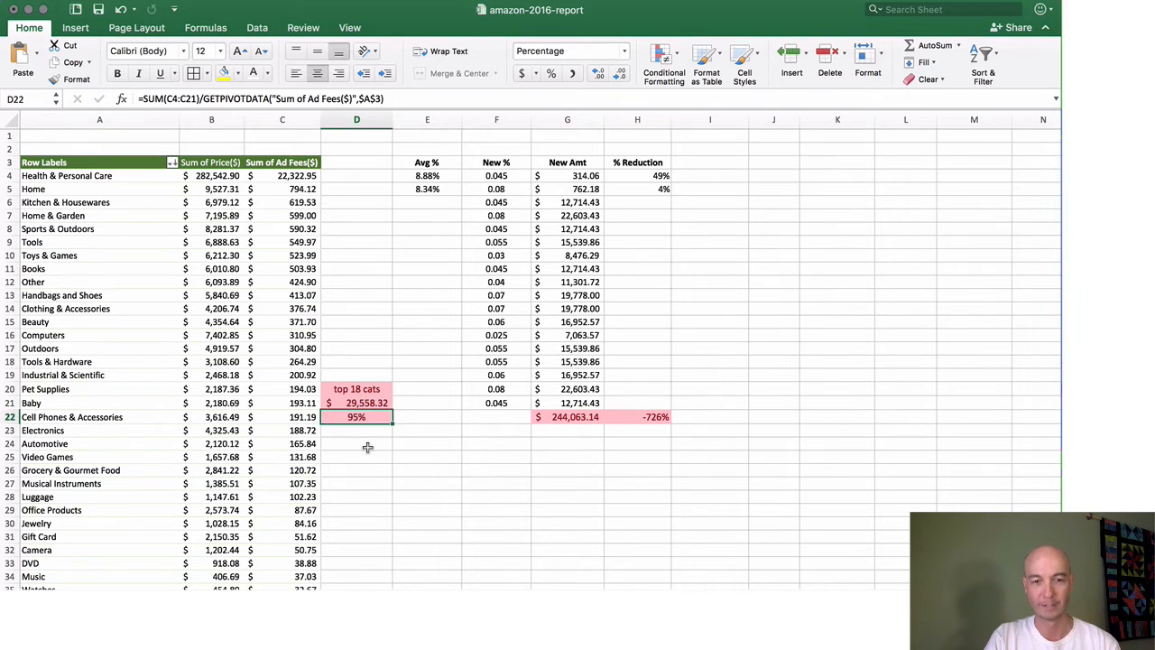
pyautogui.moveTo(383, 443)
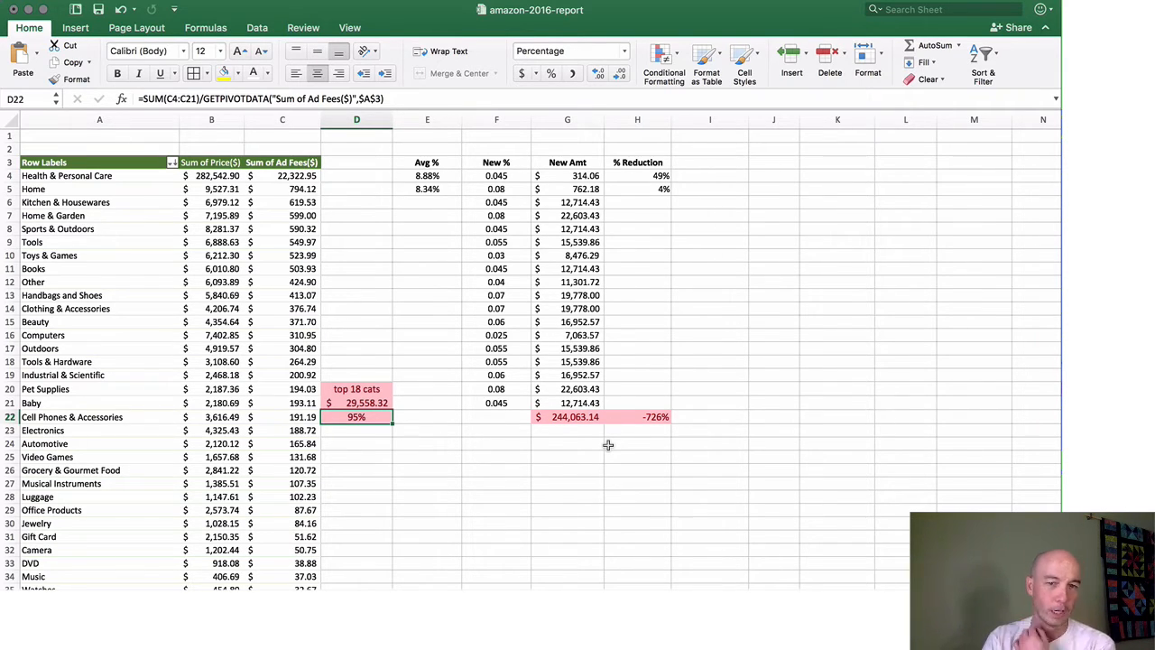
pyautogui.moveTo(506, 434)
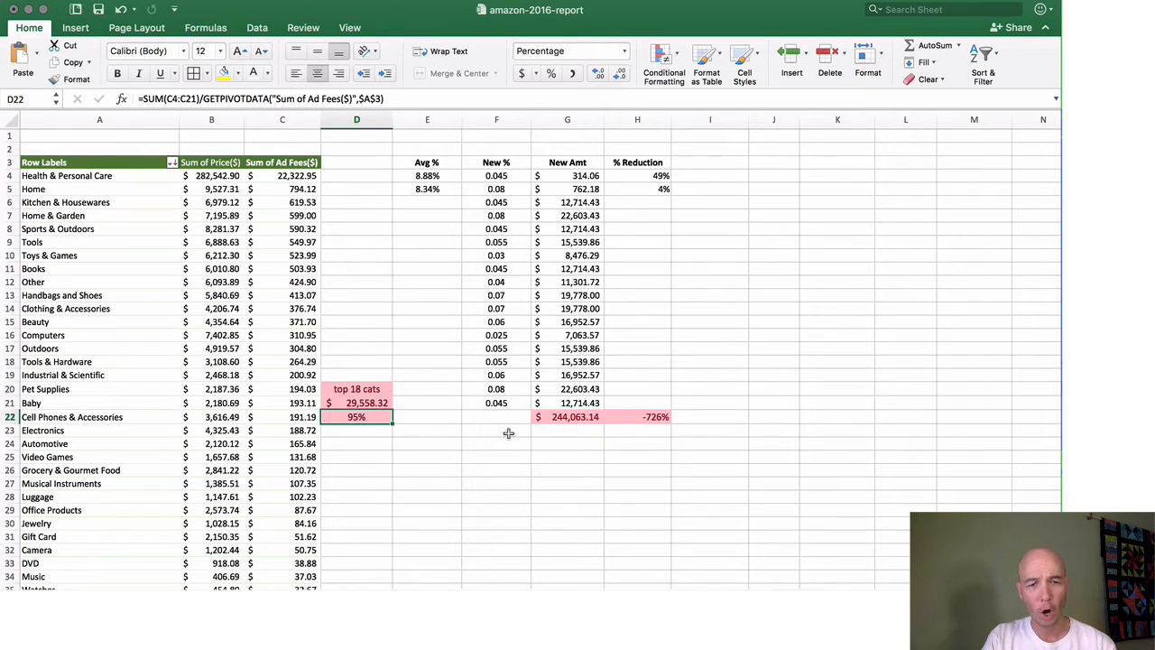
pyautogui.moveTo(603, 163)
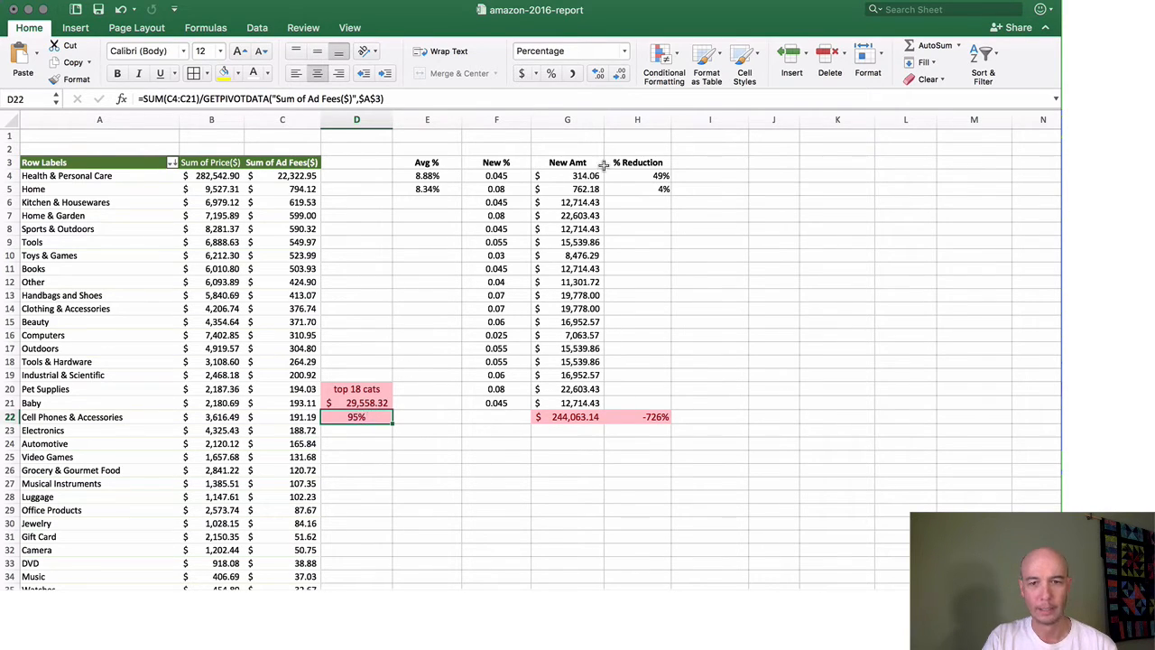
pyautogui.click(567, 175)
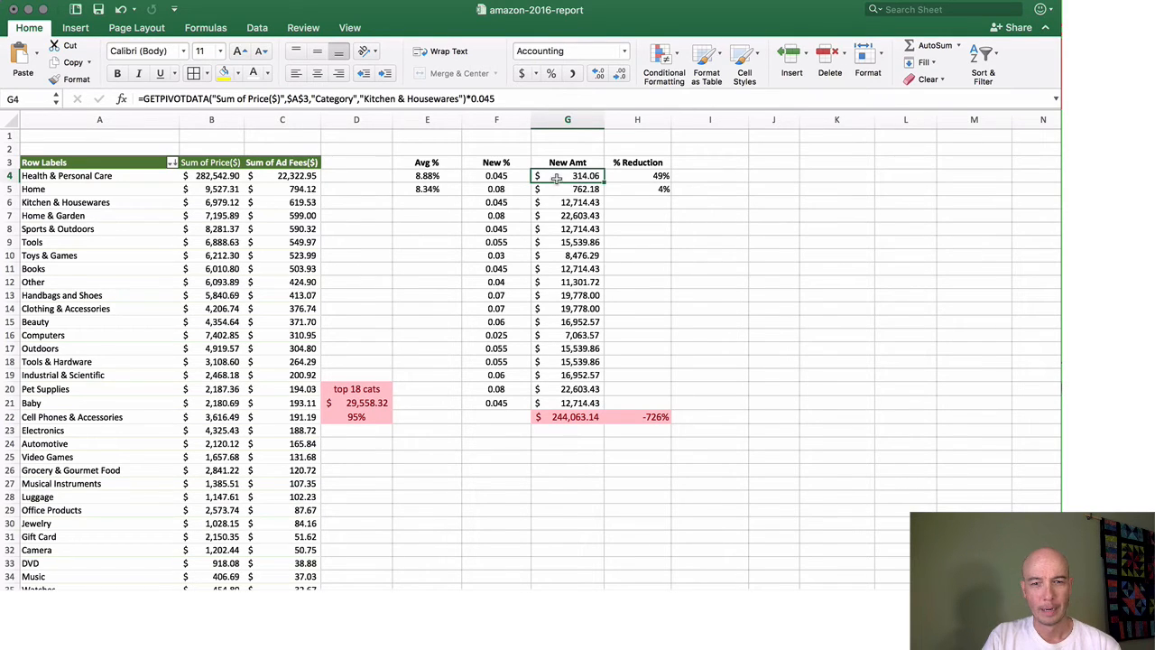
pyautogui.moveTo(350, 162)
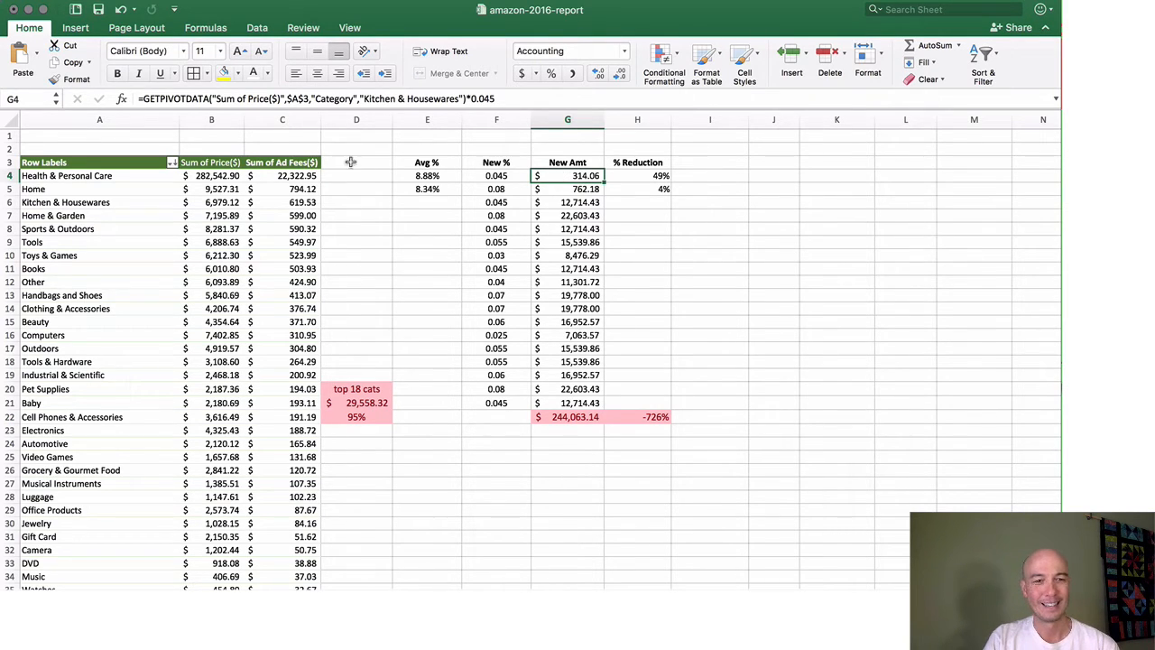
pyautogui.click(211, 175)
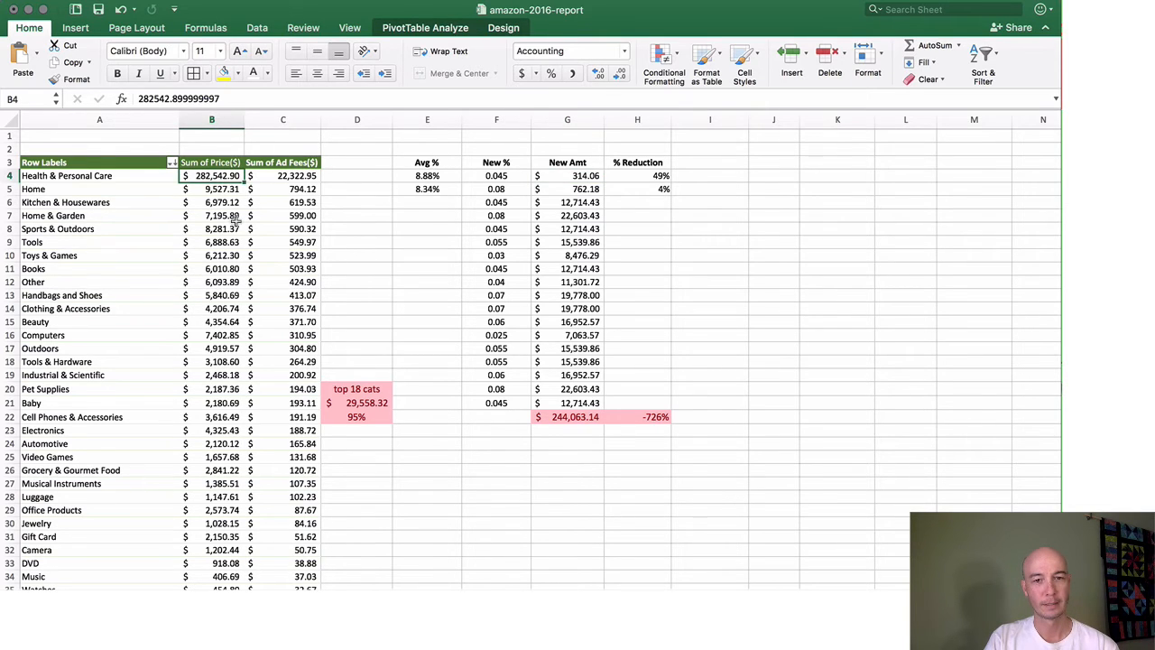
pyautogui.click(495, 175)
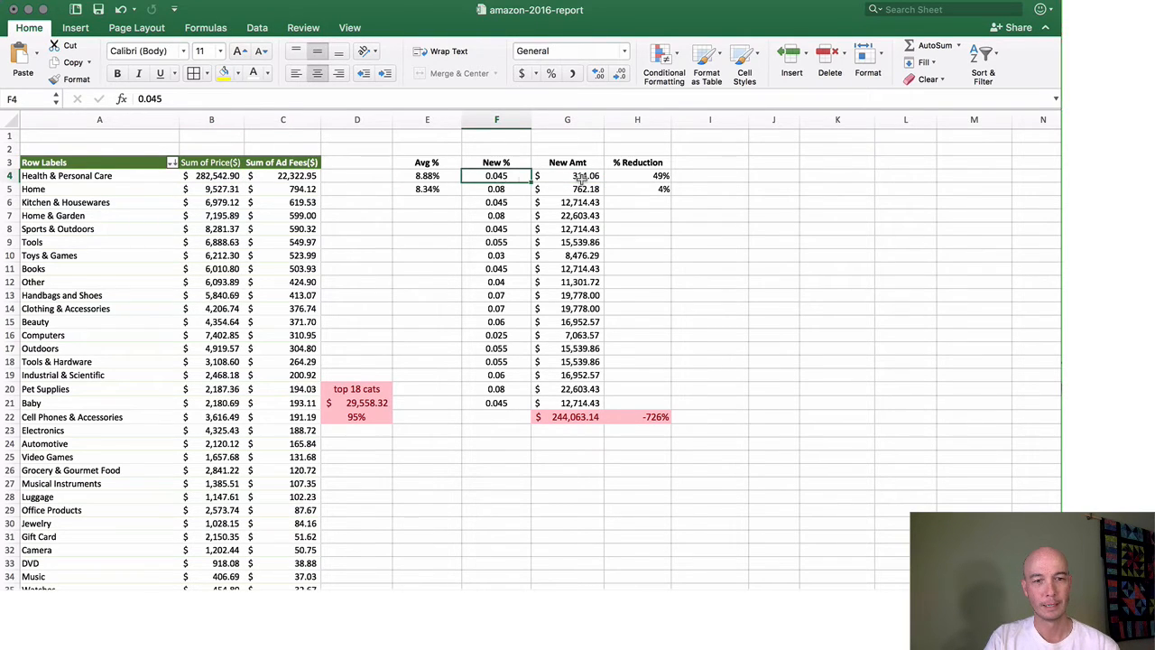
pyautogui.click(567, 175)
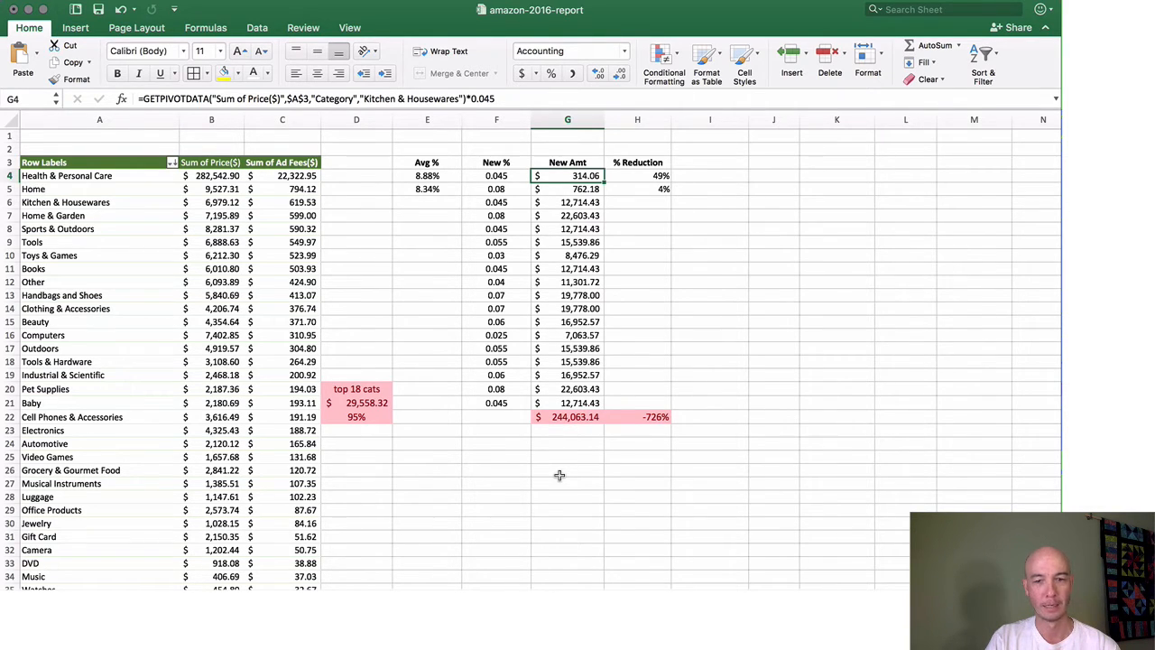
pyautogui.moveTo(567, 444)
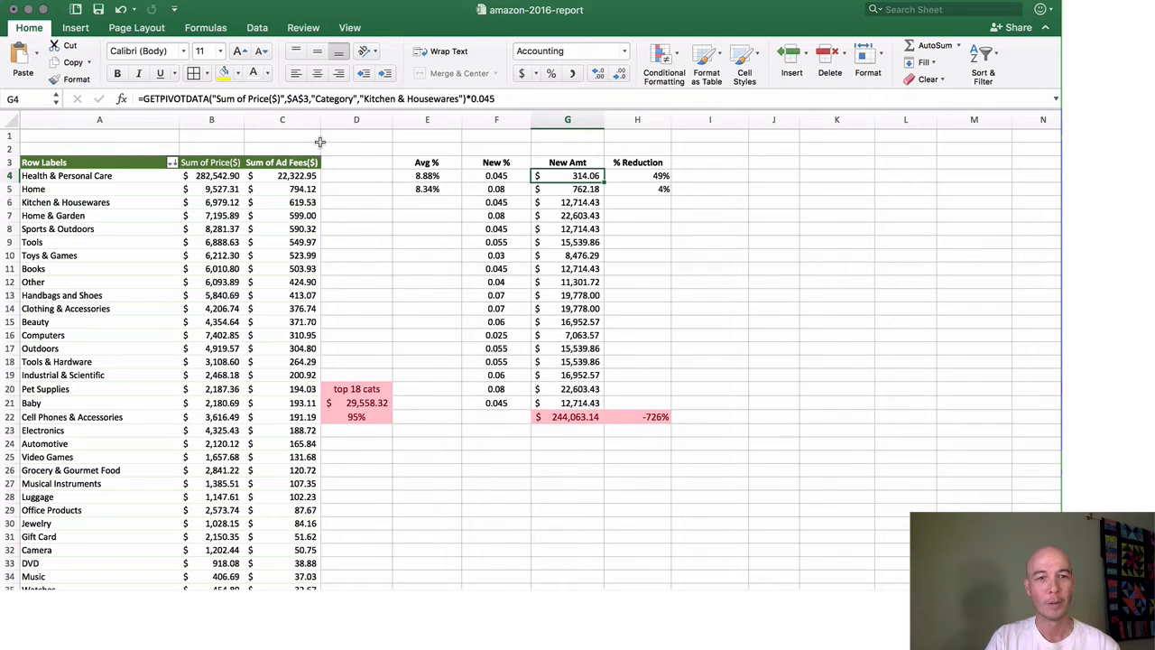
pyautogui.moveTo(495, 190)
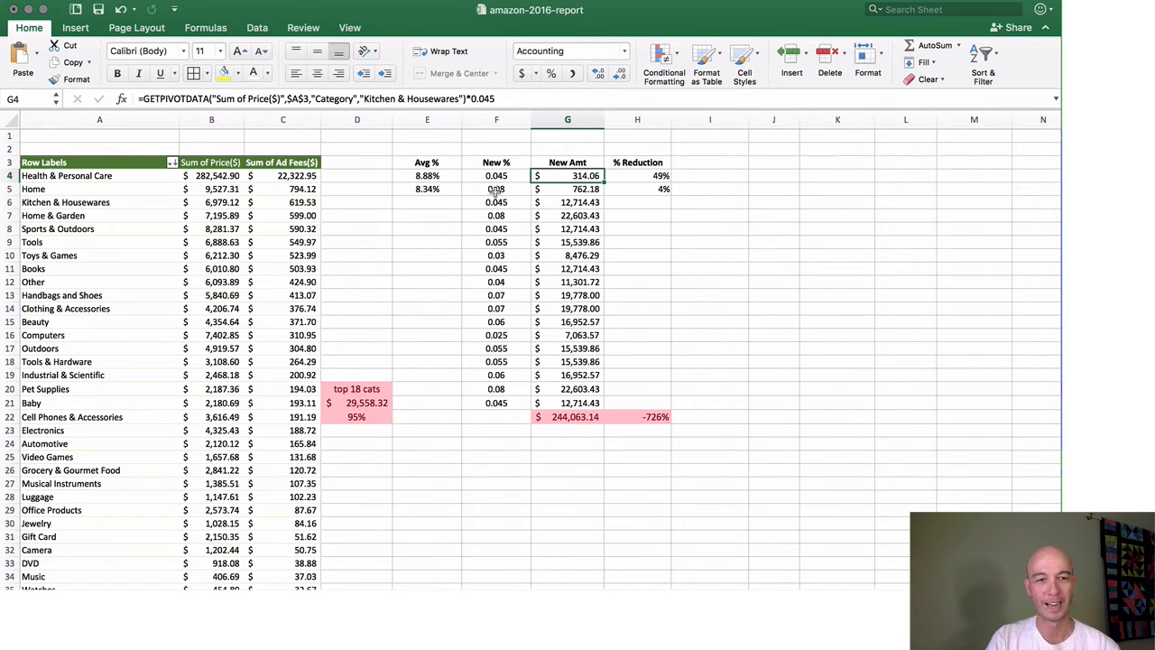
pyautogui.click(495, 175)
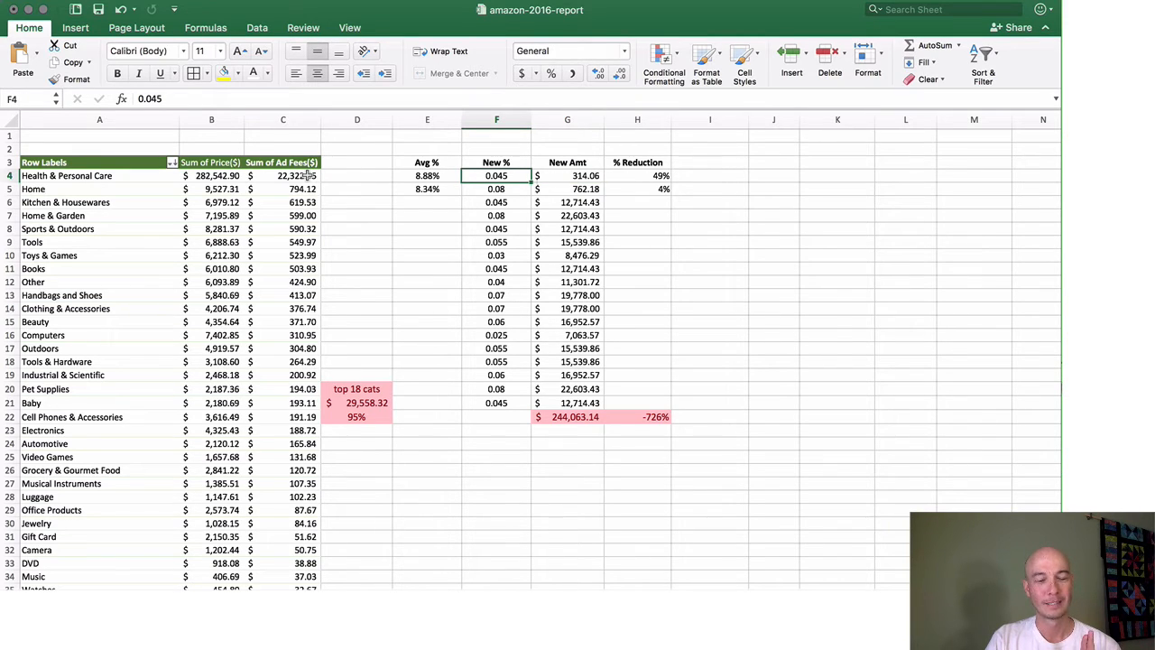
pyautogui.click(282, 175)
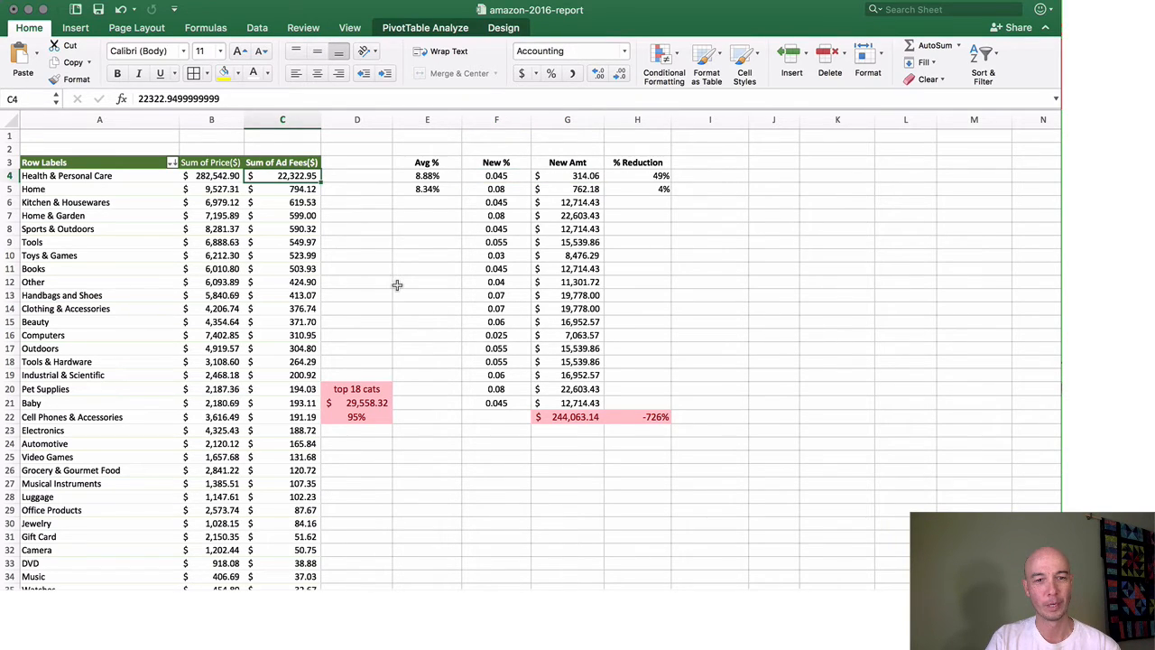
pyautogui.click(211, 176)
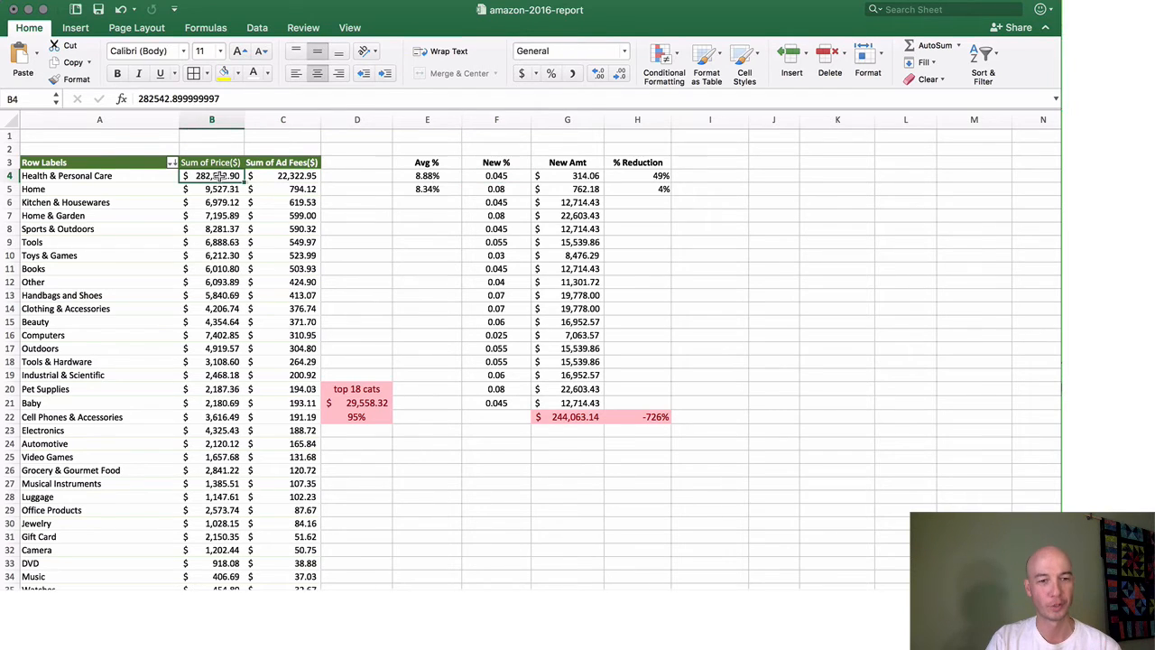
pyautogui.click(567, 175)
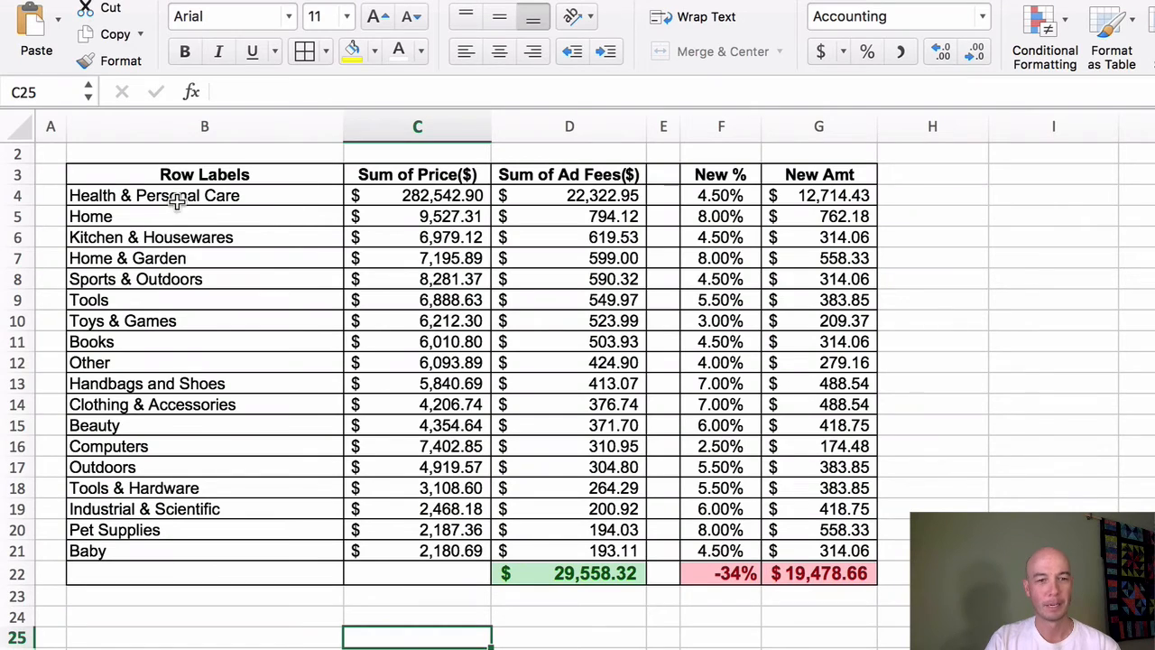
pyautogui.moveTo(838, 195)
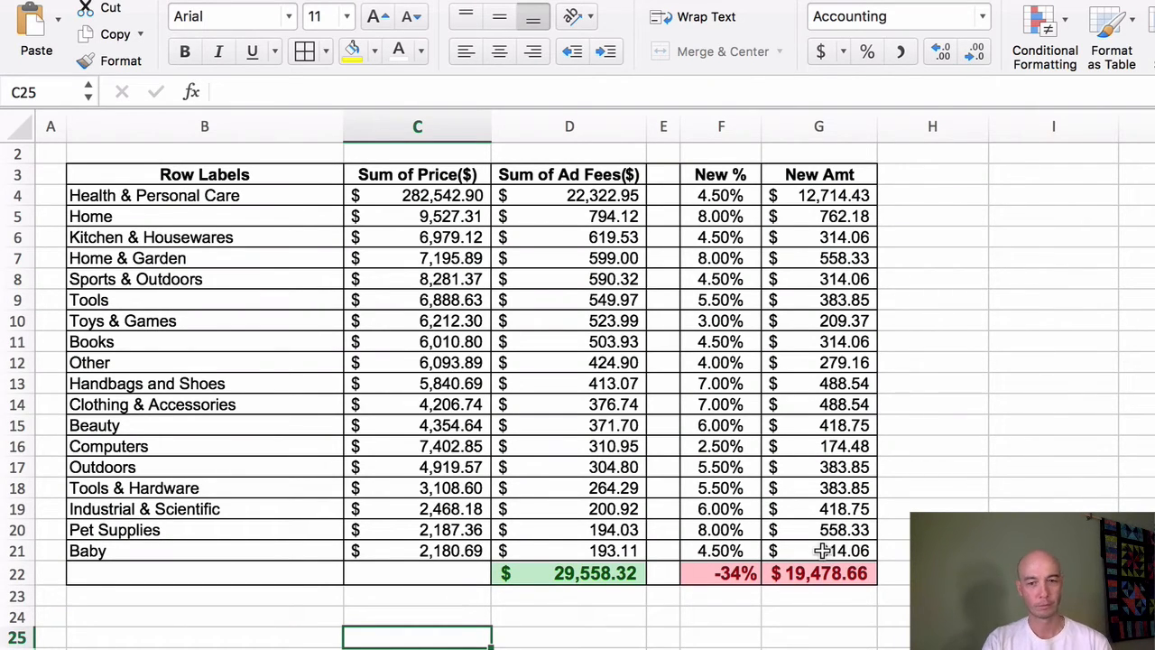
pyautogui.moveTo(733, 517)
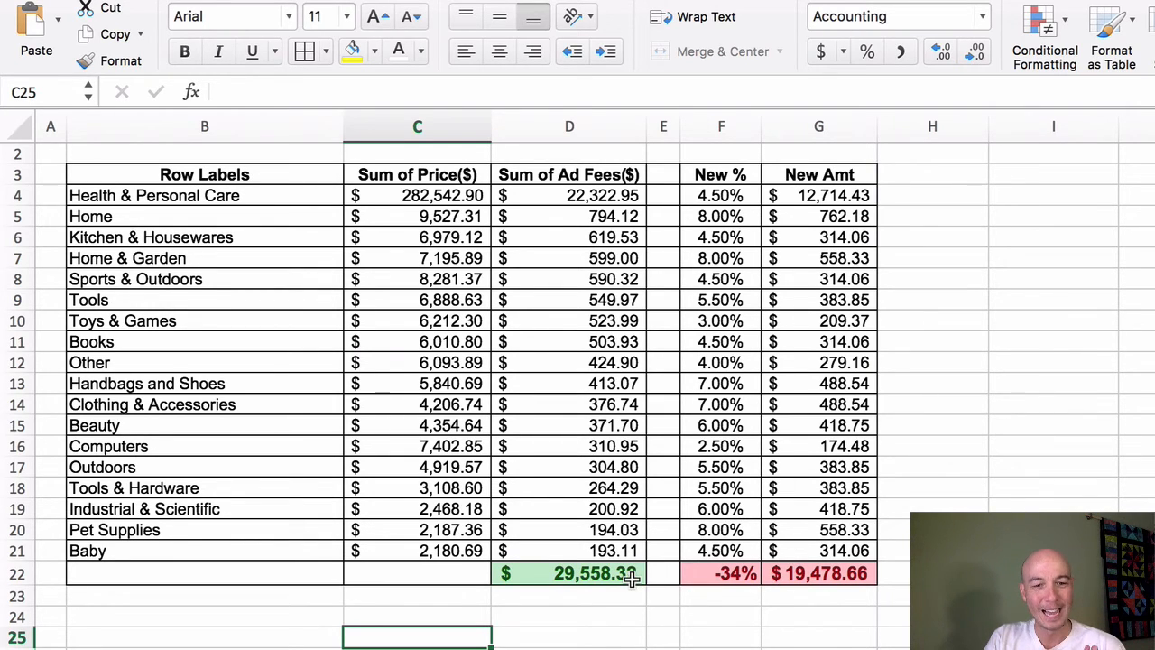
pyautogui.moveTo(621, 628)
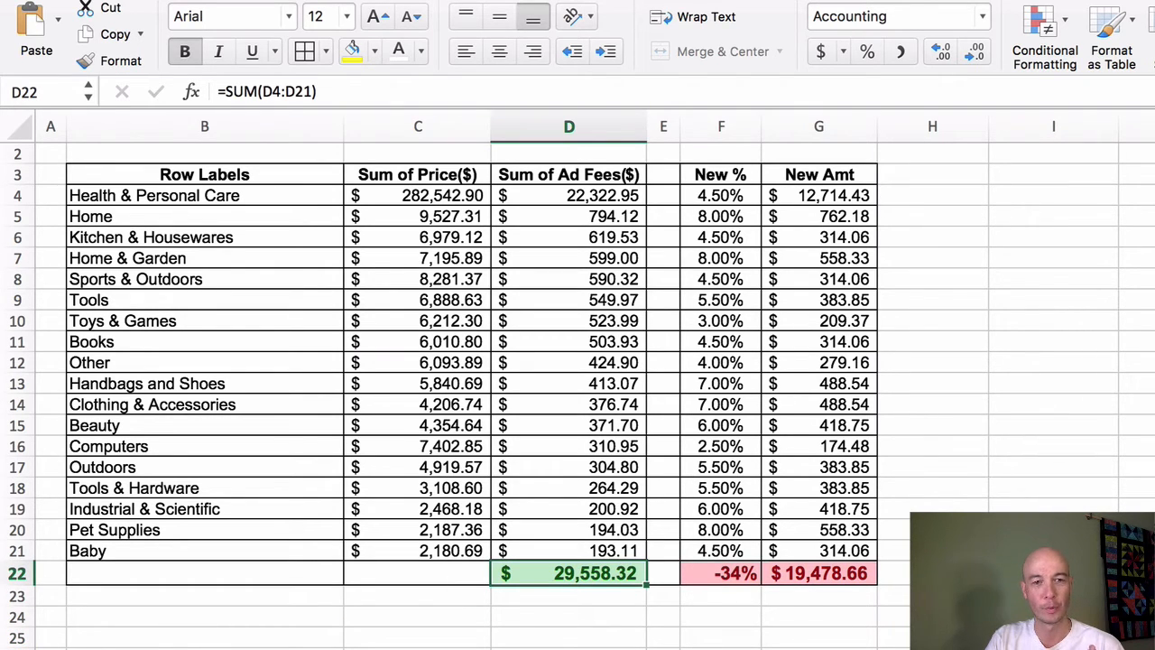
pyautogui.moveTo(593, 195)
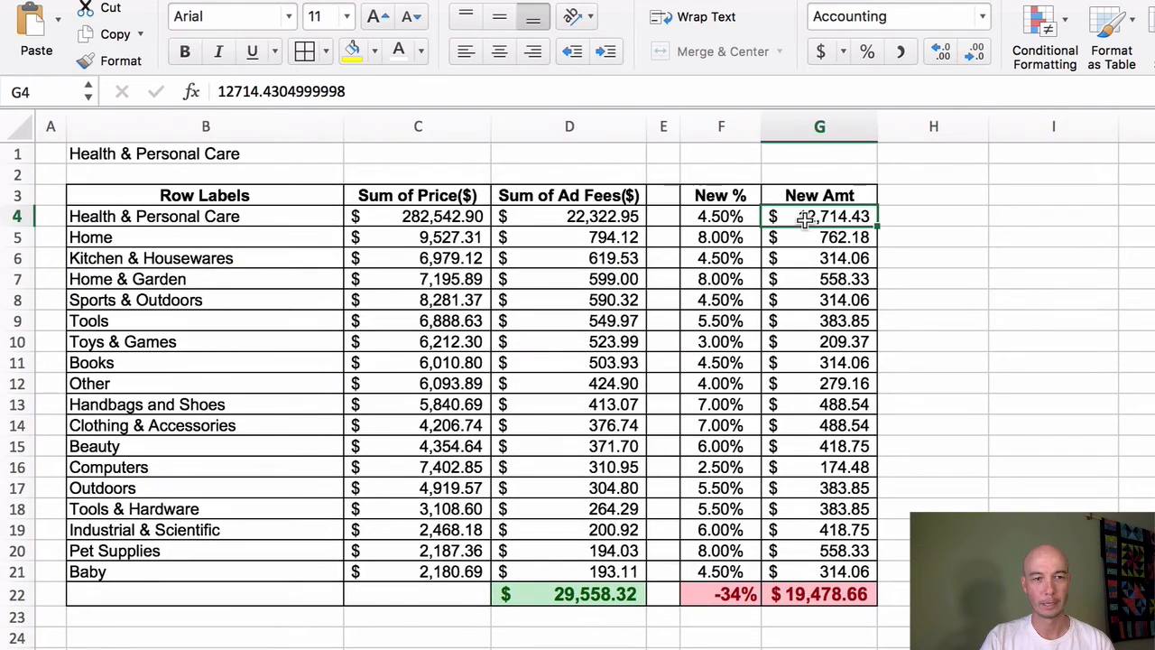
pyautogui.click(932, 217)
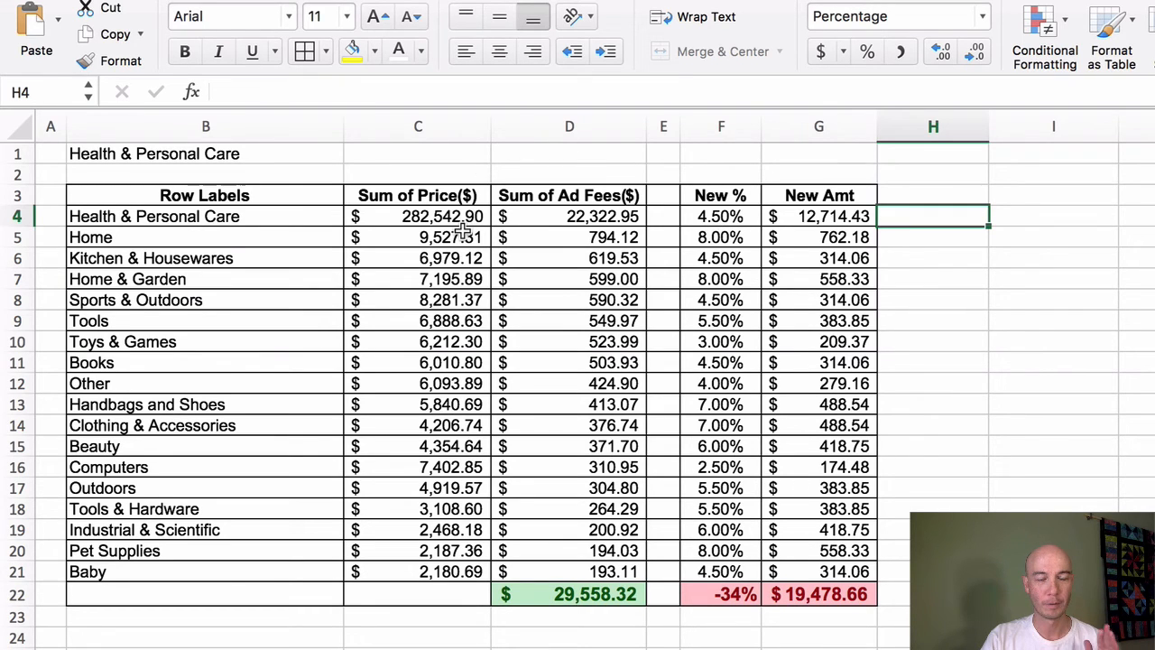
pyautogui.moveTo(736, 216)
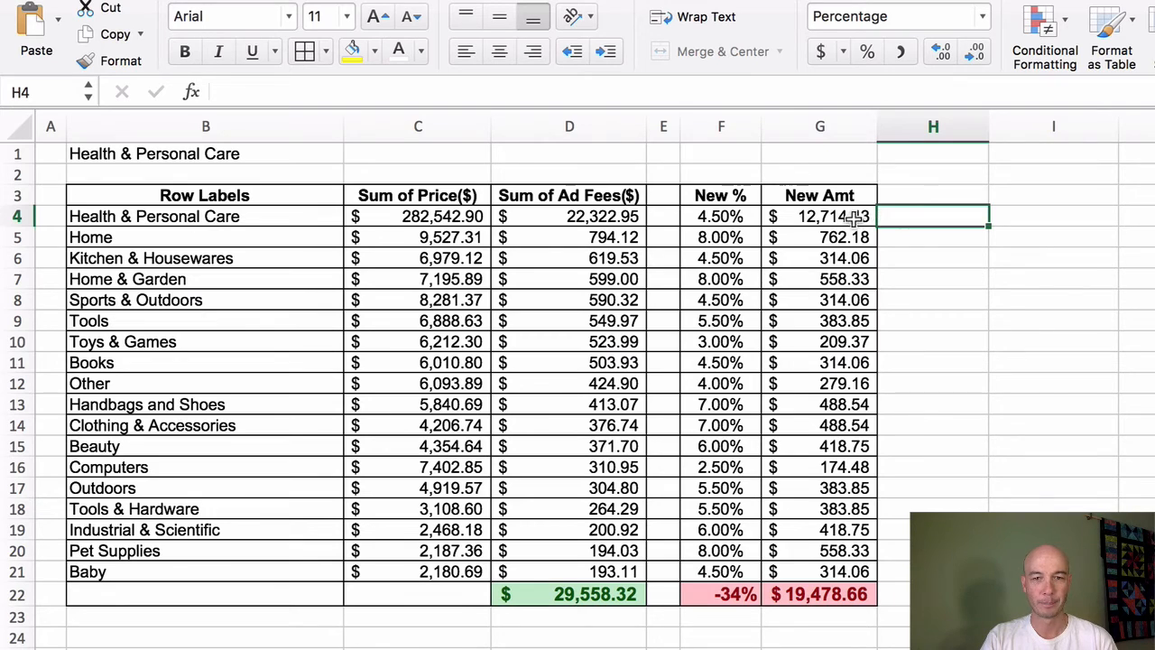
pyautogui.click(829, 594)
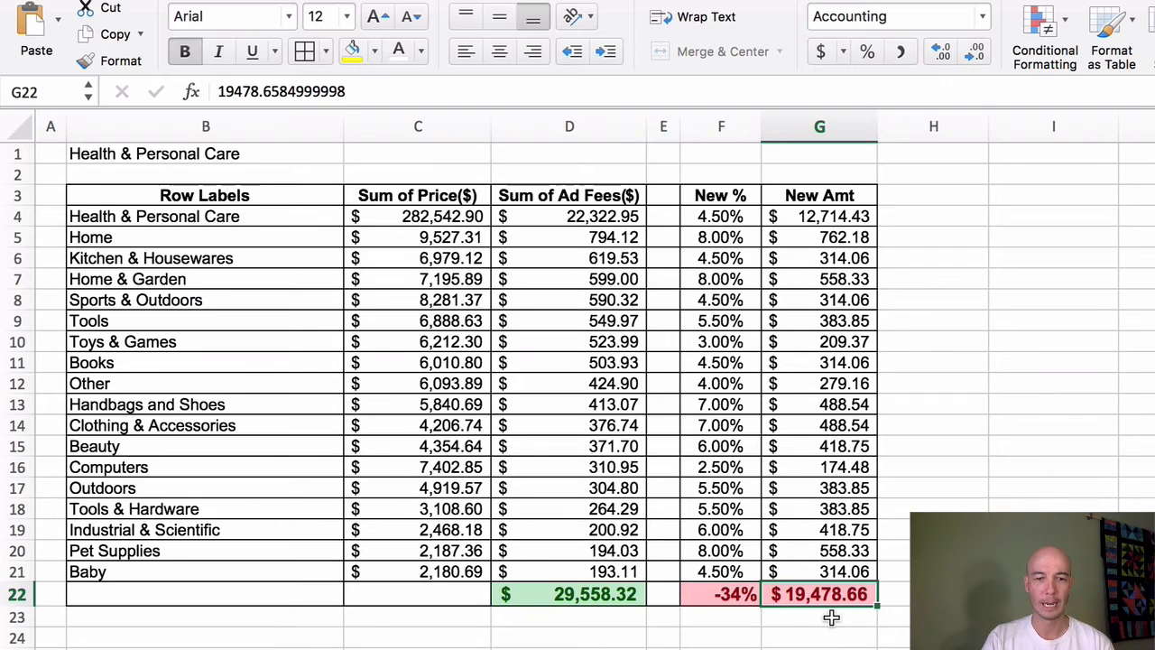
pyautogui.moveTo(737, 630)
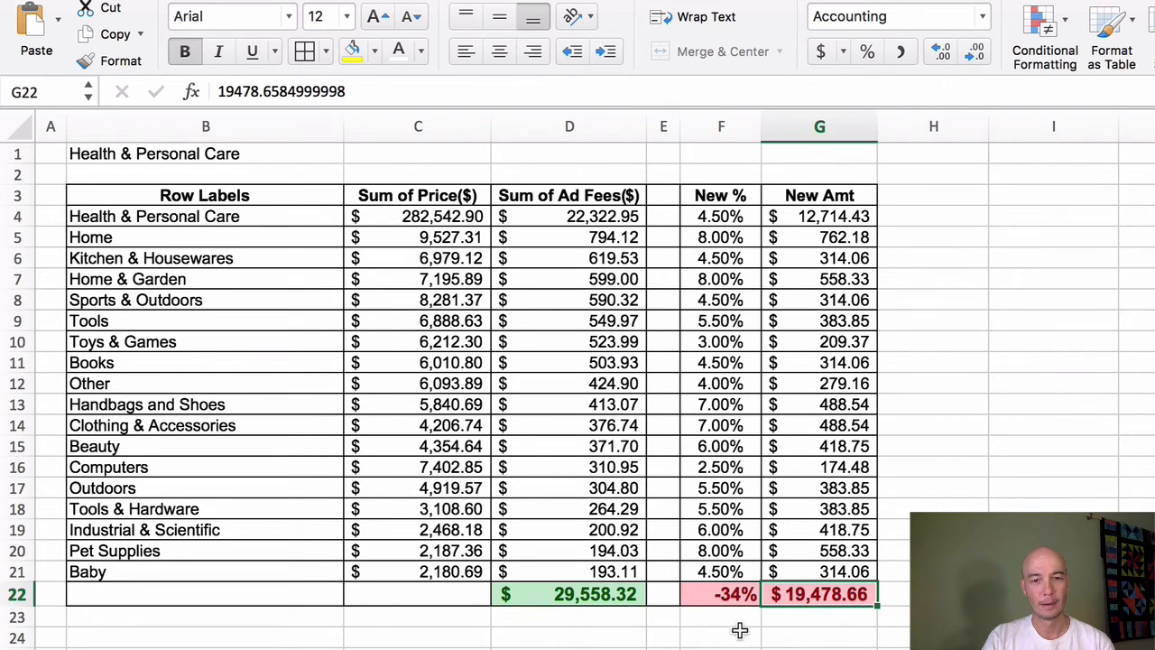
pyautogui.moveTo(668, 637)
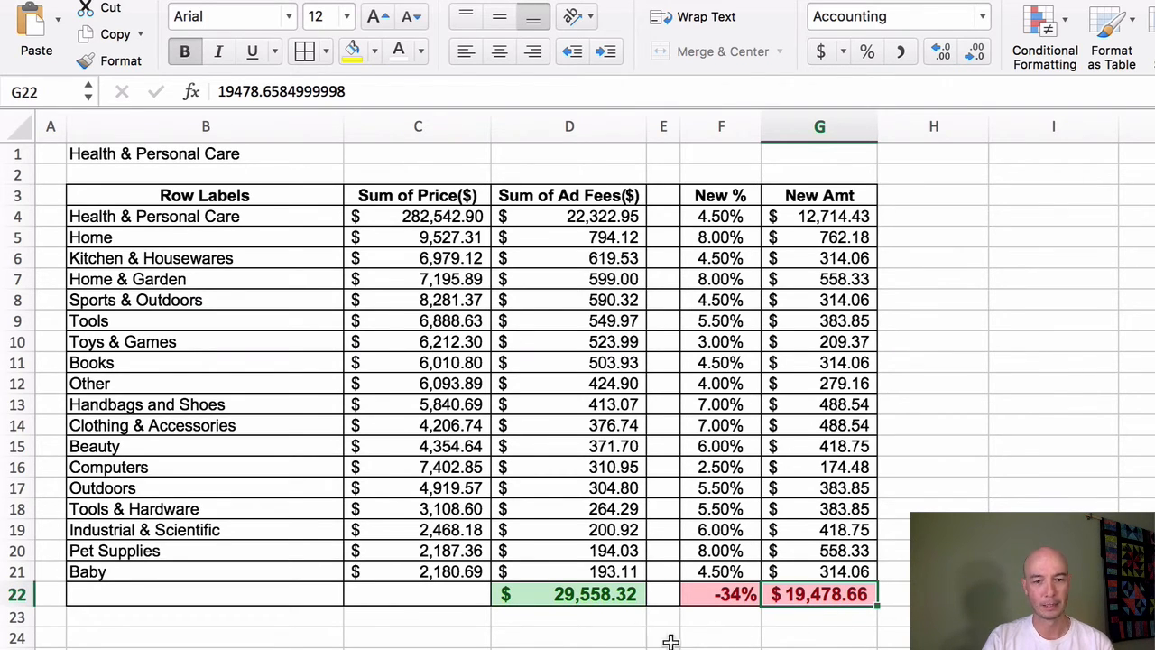
pyautogui.moveTo(603, 607)
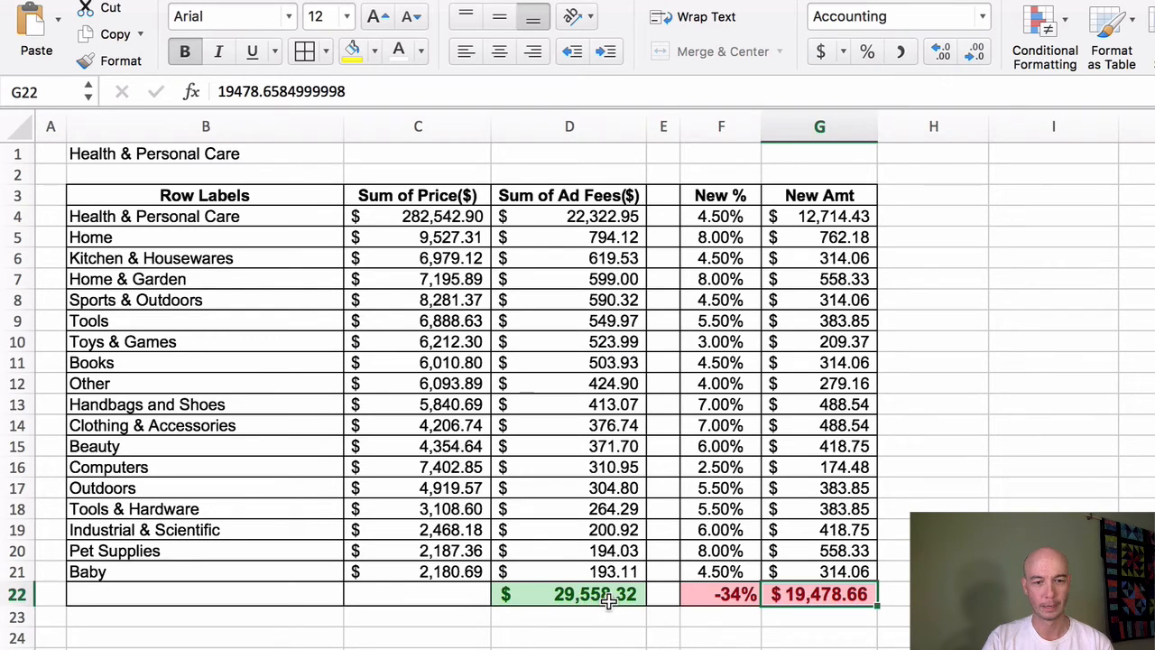